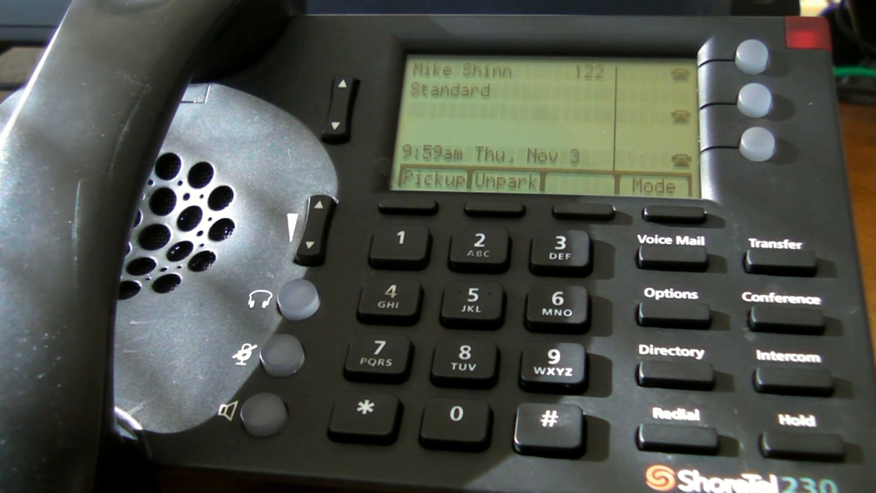
Step: Take the speakerphone off hook, then hang it up again
{"action": "left_click", "coordinate": [279, 349]}
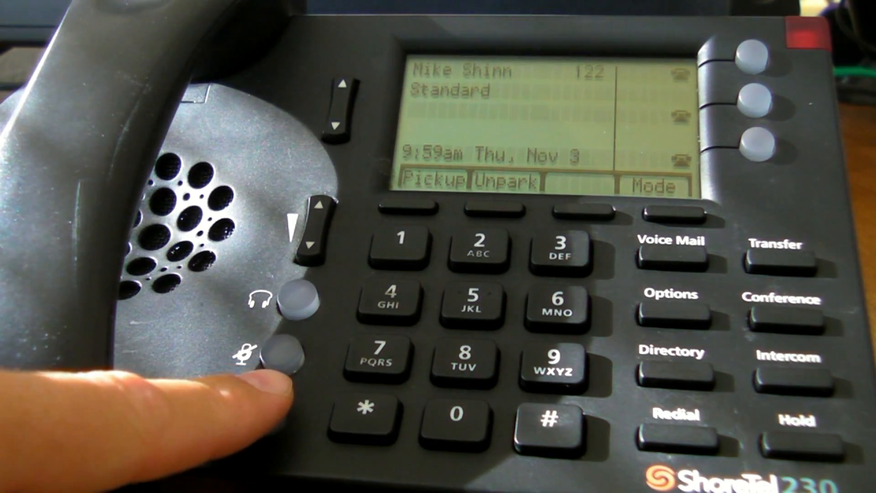
{"action": "left_click", "coordinate": [263, 408]}
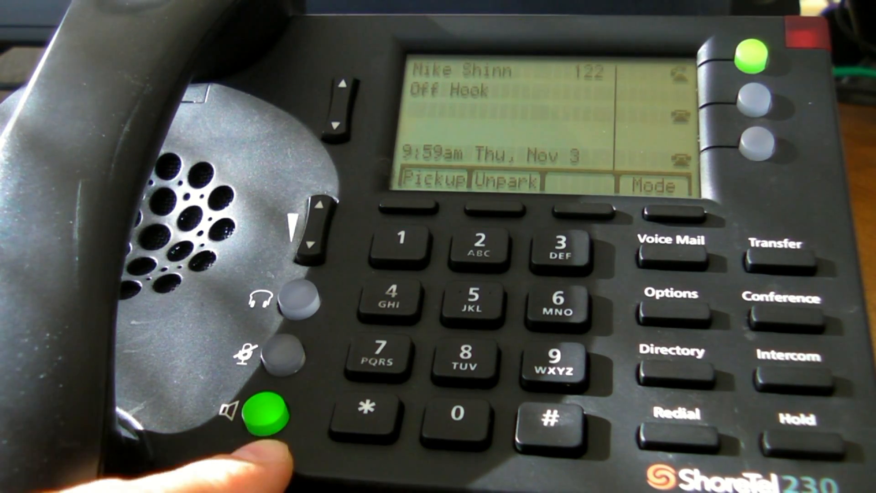
{"action": "left_click", "coordinate": [266, 408]}
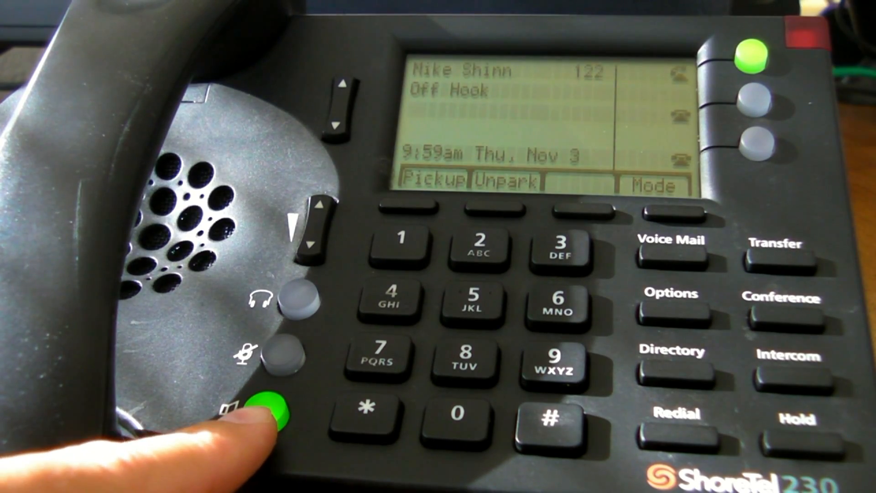
{"action": "left_click", "coordinate": [263, 408]}
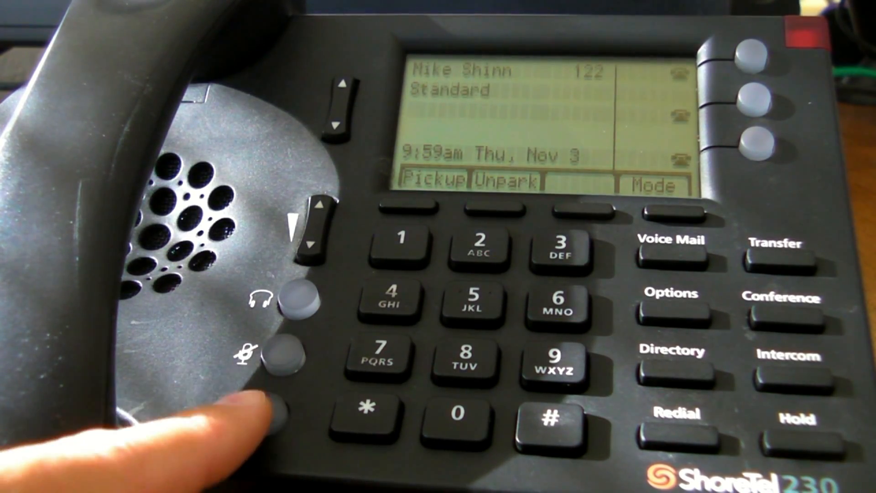
{"action": "left_click", "coordinate": [263, 411]}
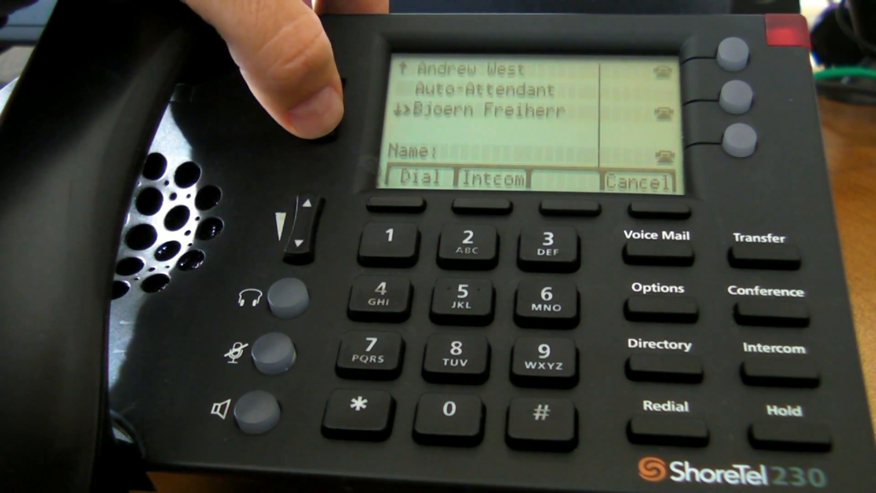
{"action": "left_click", "coordinate": [318, 112]}
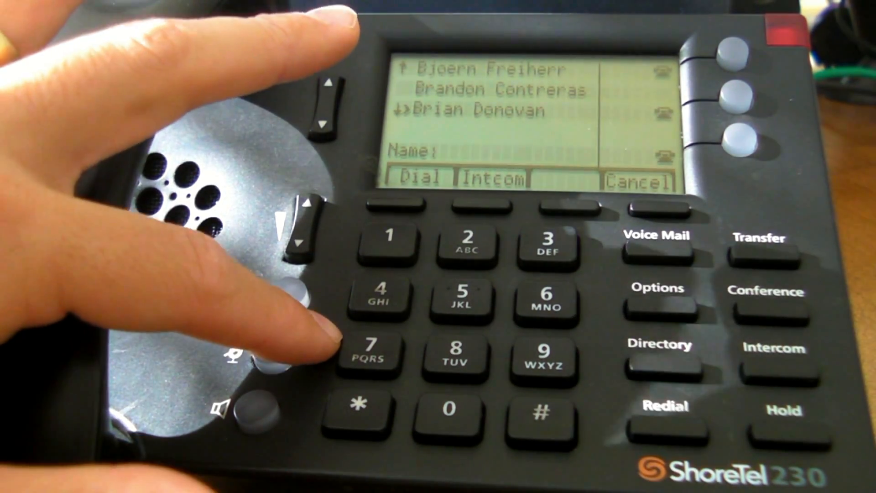
{"action": "left_click", "coordinate": [368, 352]}
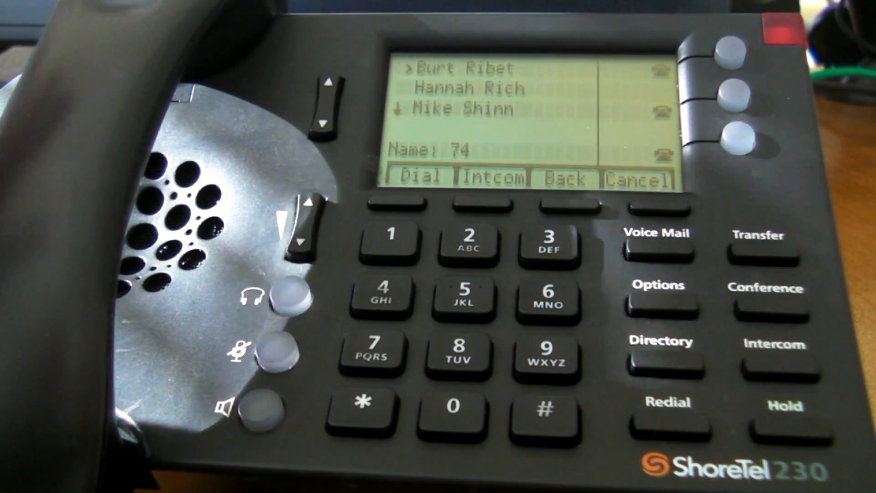
{"action": "left_click", "coordinate": [334, 123]}
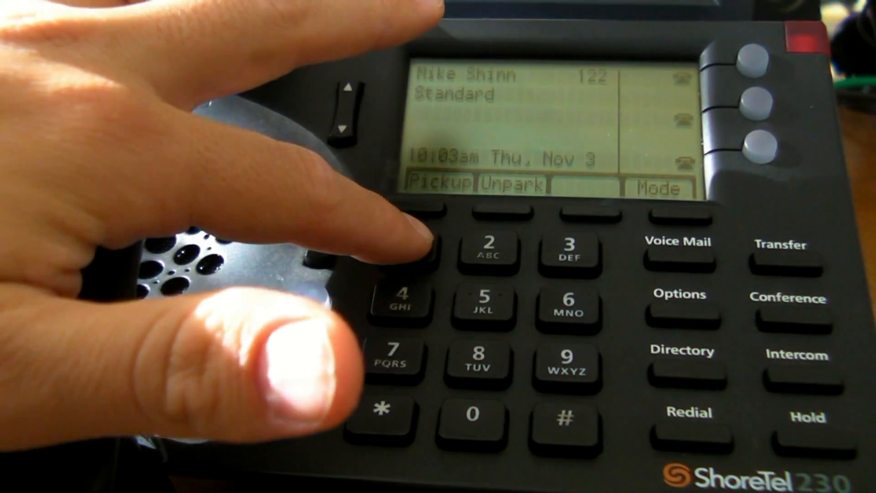
Step: Dial extension 150, start a transfer, and search the directory by letter for a target
{"action": "left_click", "coordinate": [408, 241]}
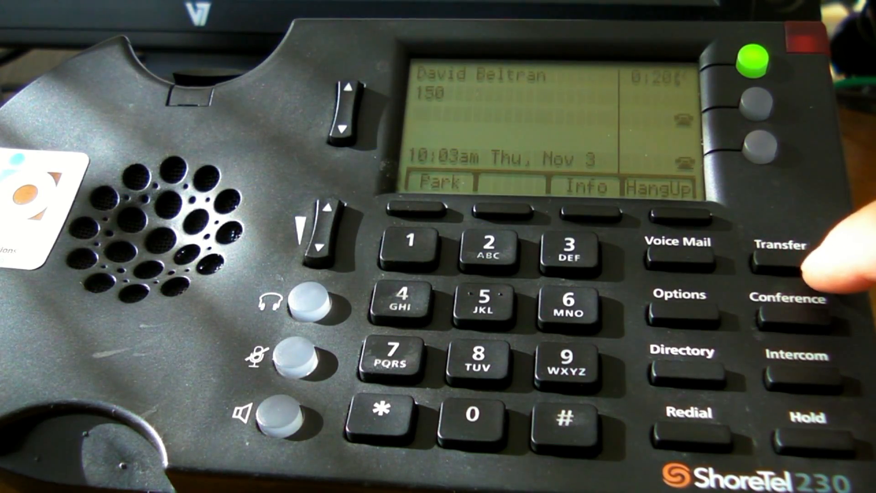
{"action": "left_click", "coordinate": [788, 257]}
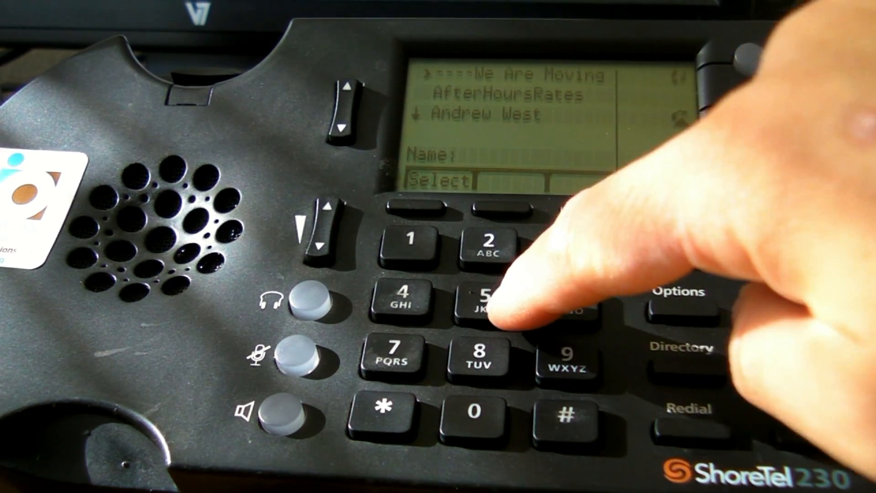
{"action": "left_click", "coordinate": [481, 302]}
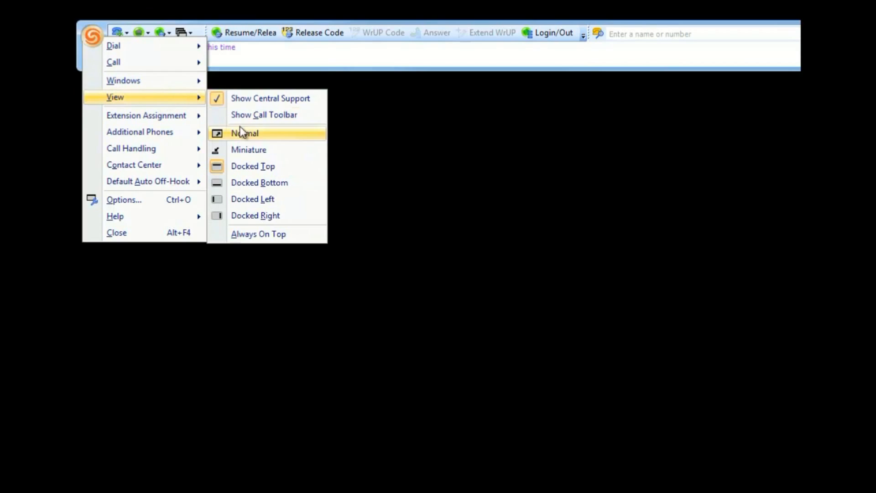
Step: Dock the Communicator window to the top of the screen, then restore the Normal layout
{"action": "left_click", "coordinate": [244, 133]}
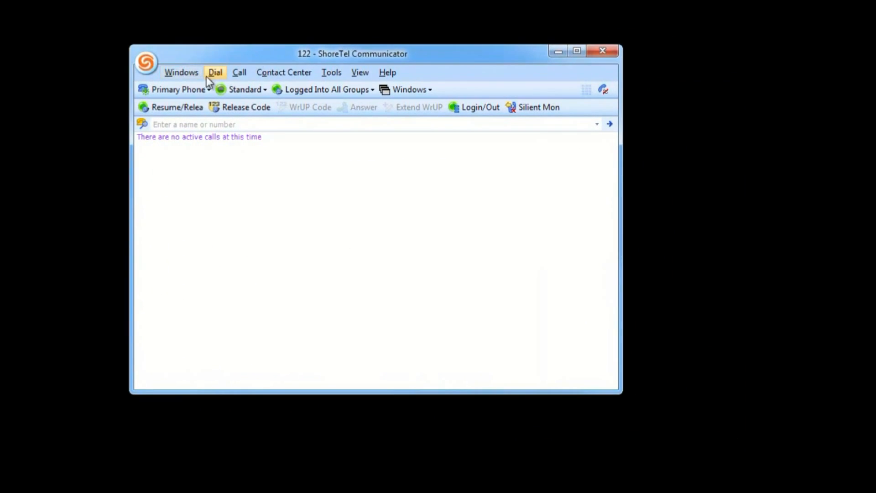
{"action": "left_click", "coordinate": [144, 62]}
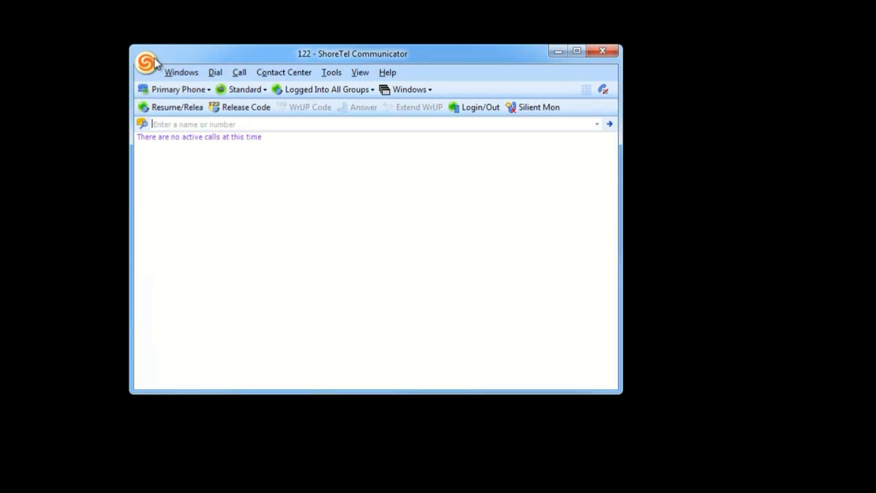
{"action": "mouse_move", "coordinate": [184, 45]}
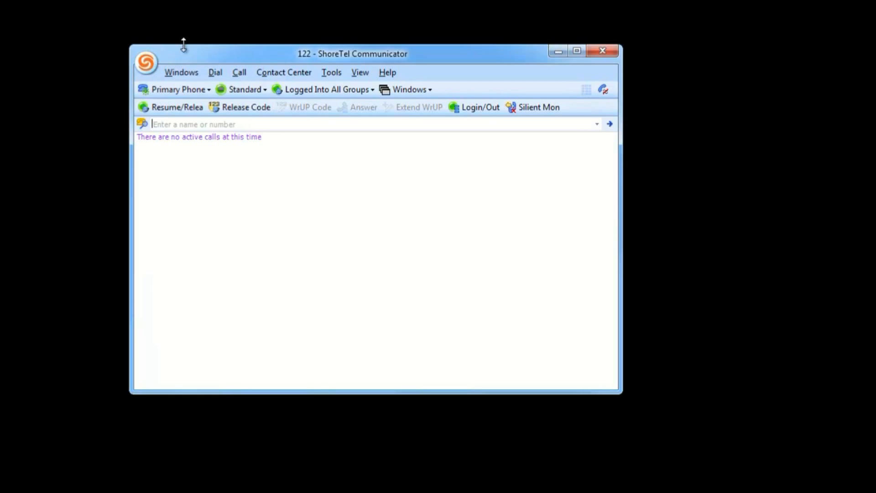
{"action": "left_click", "coordinate": [145, 61]}
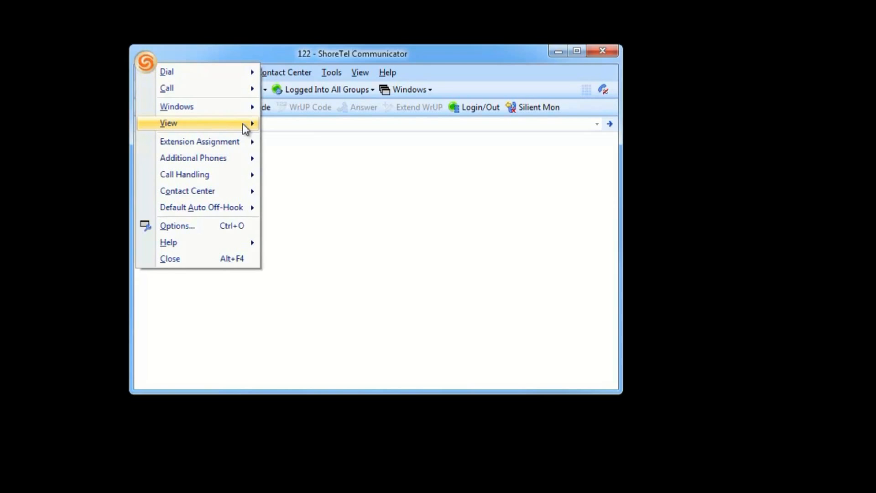
{"action": "mouse_move", "coordinate": [168, 123]}
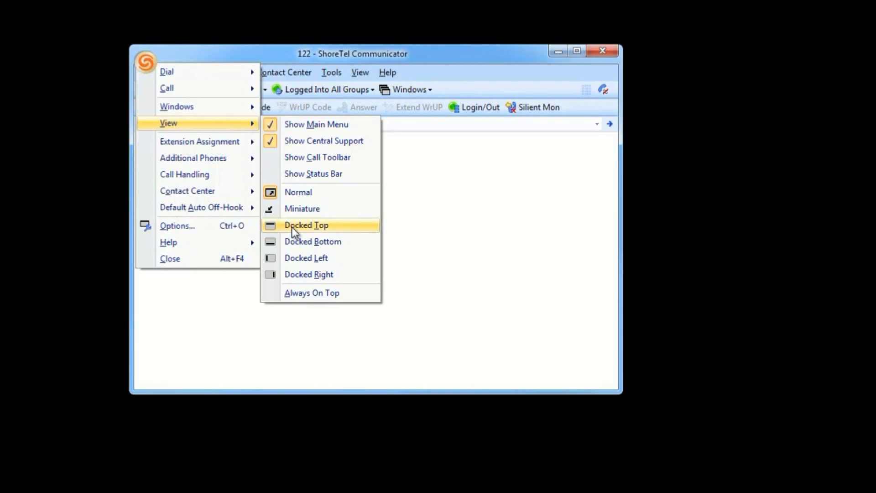
{"action": "mouse_move", "coordinate": [345, 257]}
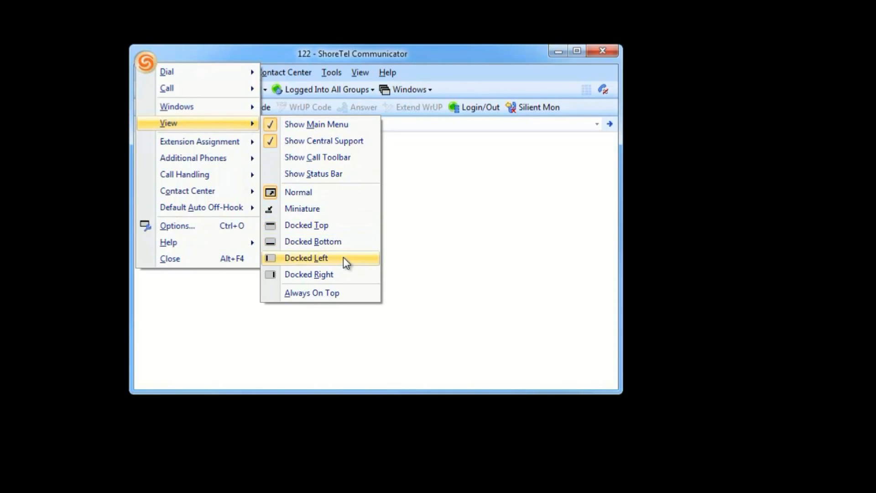
{"action": "mouse_move", "coordinate": [347, 225]}
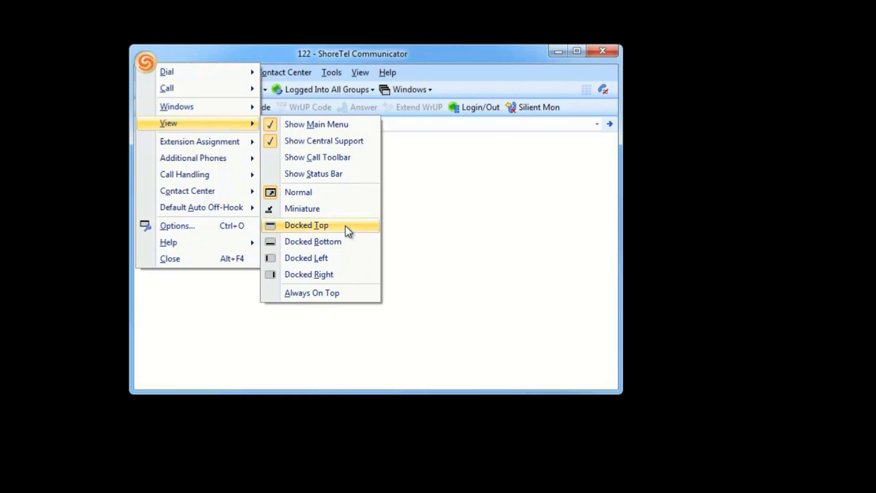
{"action": "left_click", "coordinate": [306, 224]}
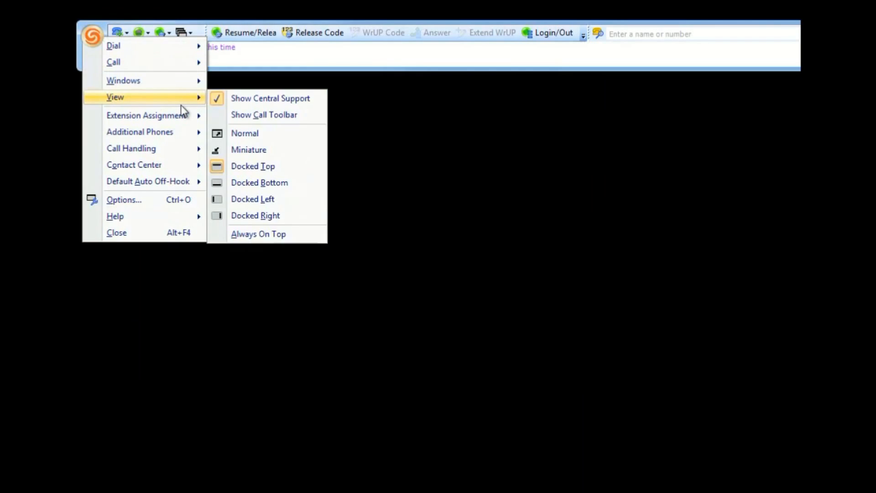
{"action": "left_click", "coordinate": [245, 133]}
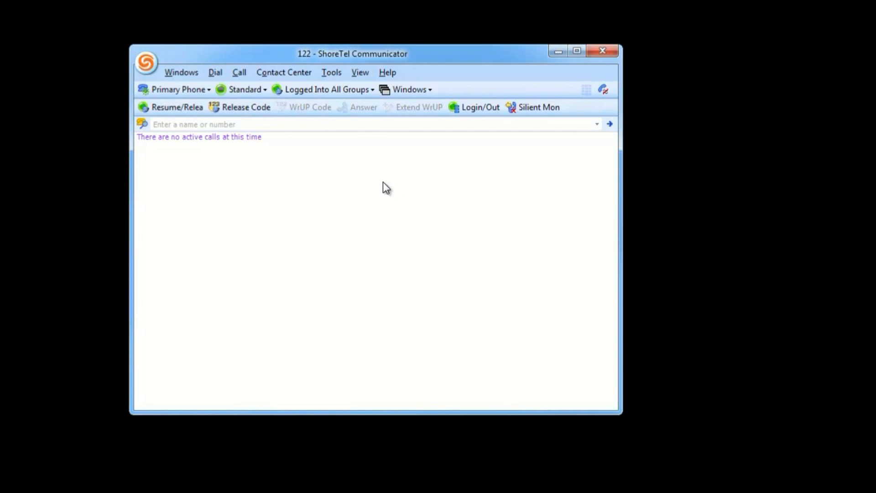
{"action": "left_click", "coordinate": [296, 124]}
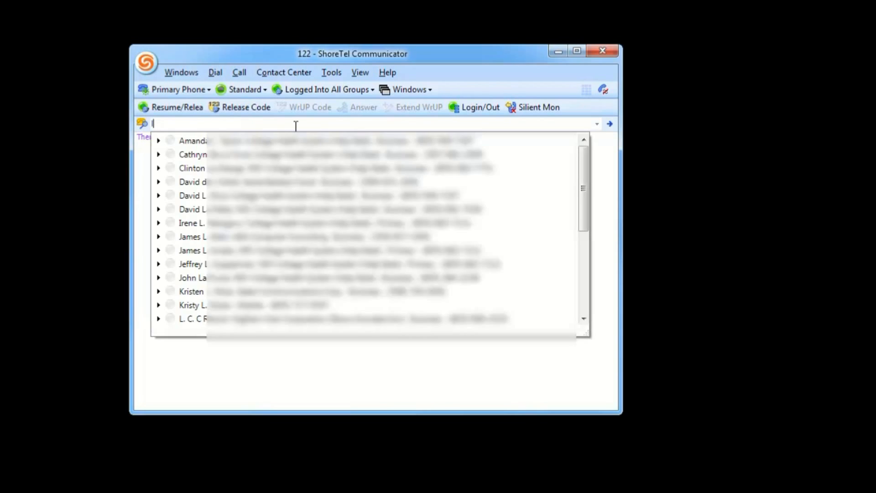
{"action": "type", "text": "luke"}
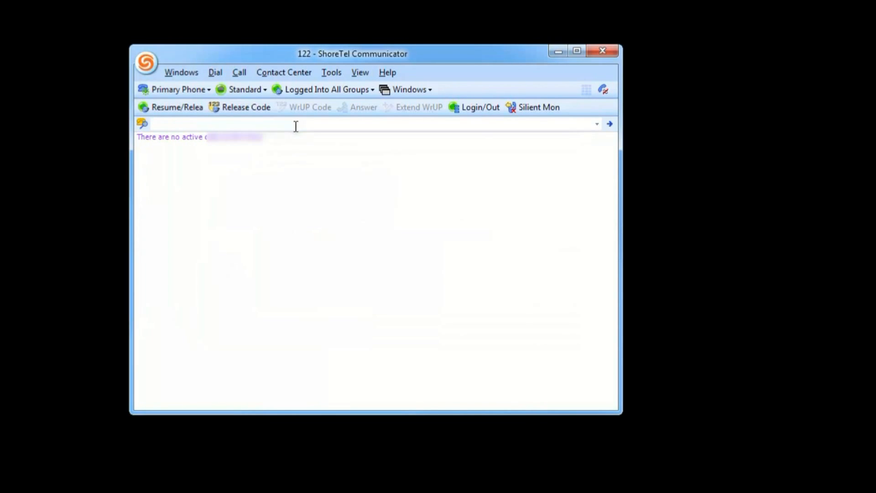
{"action": "type", "text": "dalek"}
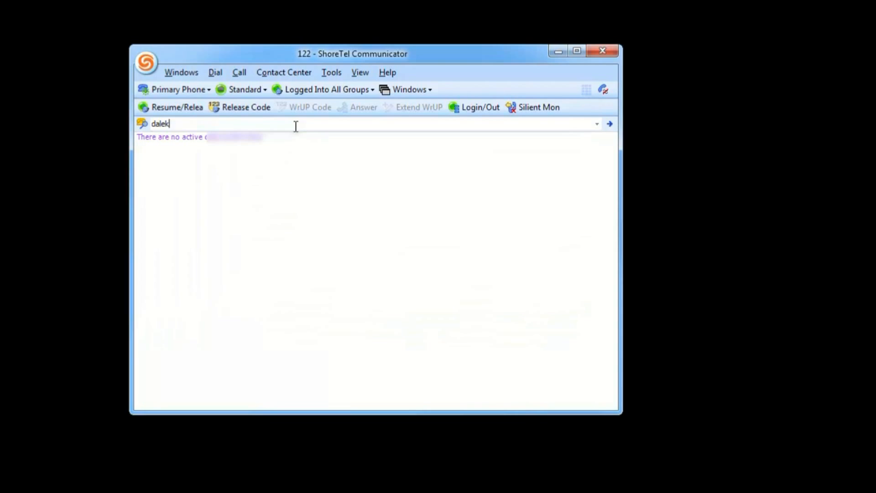
{"action": "type", "text": "dalek"}
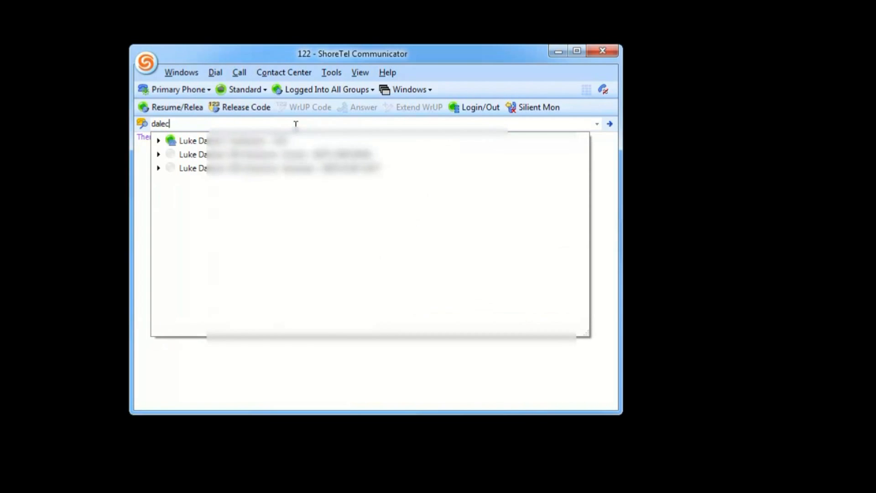
{"action": "type", "text": "luke"}
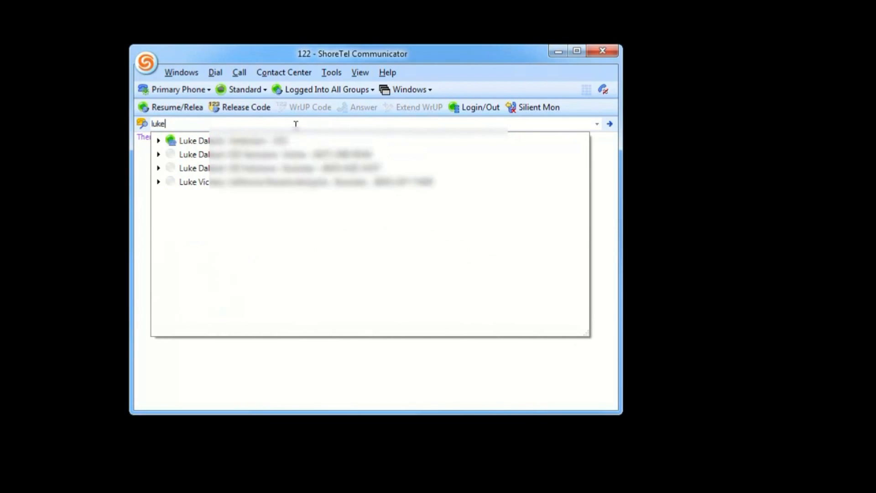
{"action": "left_click", "coordinate": [159, 140]}
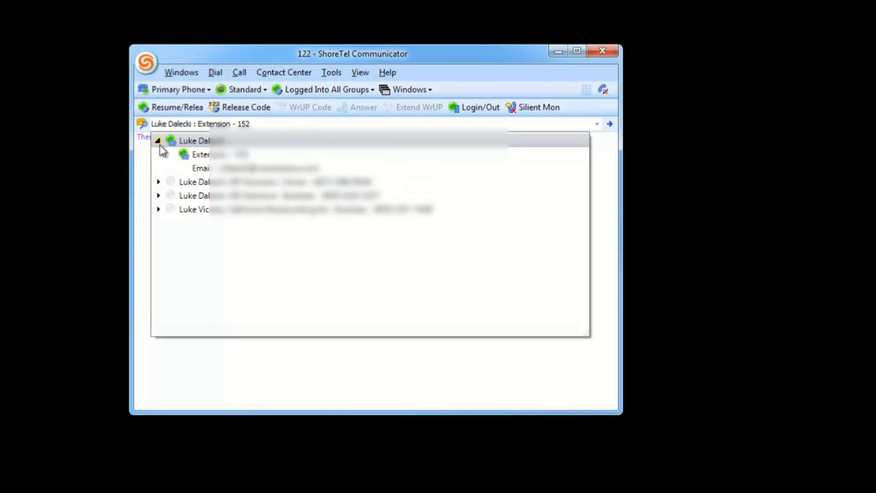
{"action": "left_click", "coordinate": [251, 181]}
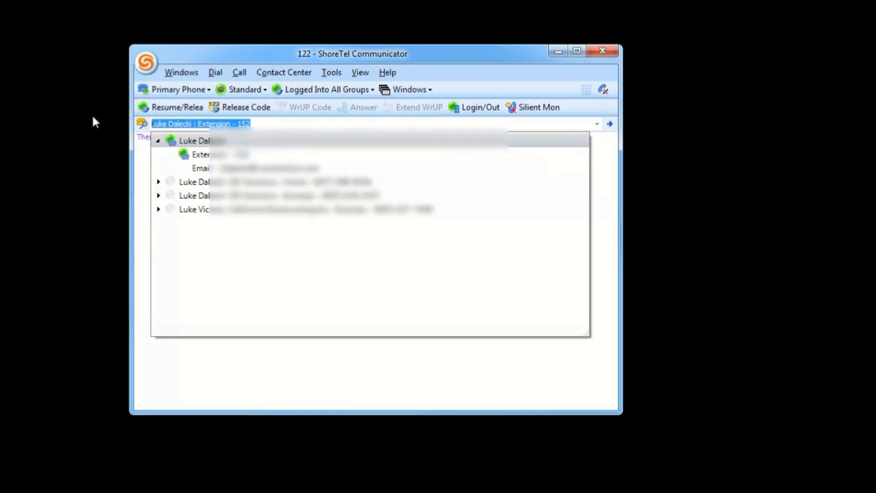
{"action": "type", "text": "15"}
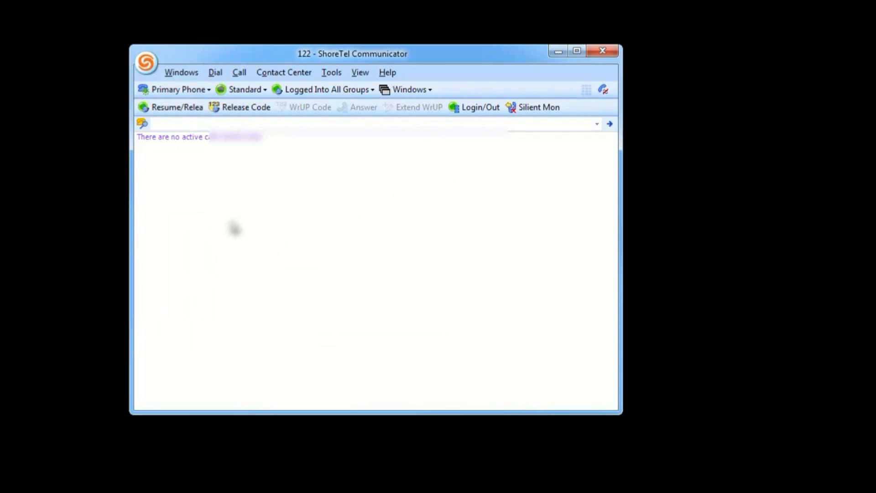
{"action": "type", "text": "?"}
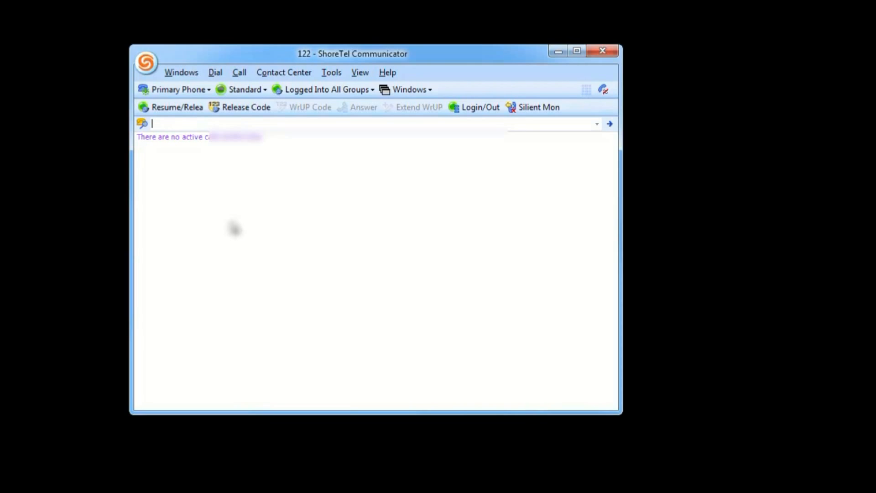
{"action": "mouse_move", "coordinate": [240, 228]}
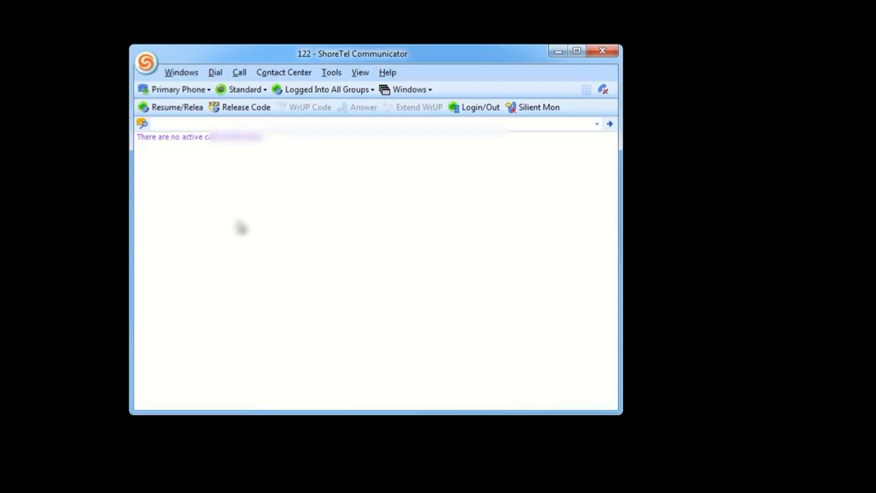
{"action": "type", "text": "72210"}
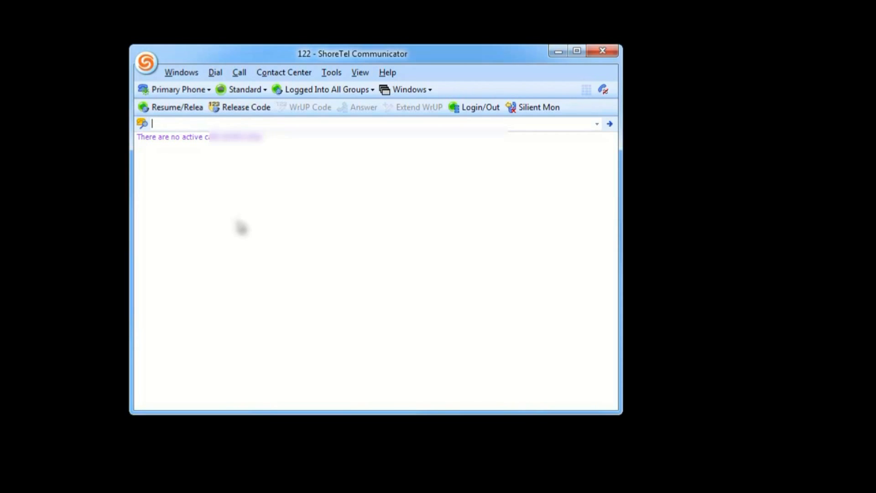
{"action": "mouse_move", "coordinate": [559, 323]}
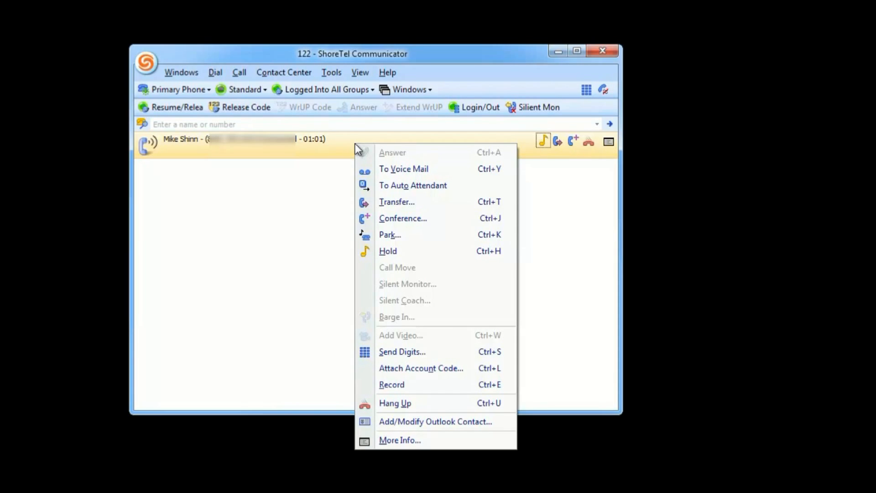
{"action": "mouse_move", "coordinate": [397, 202]}
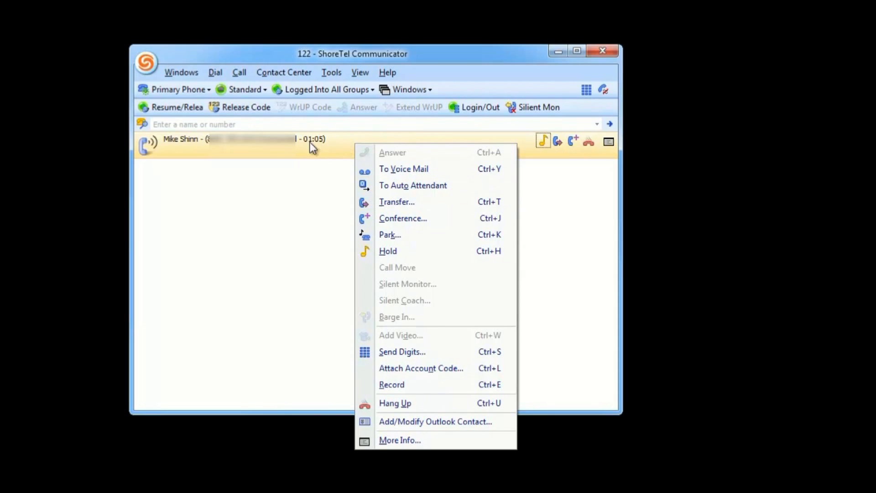
{"action": "mouse_move", "coordinate": [436, 201]}
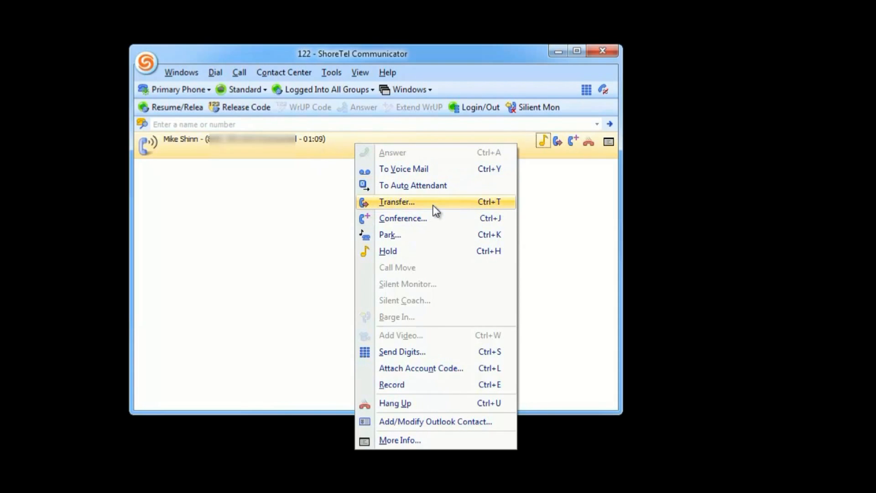
{"action": "mouse_move", "coordinate": [448, 218]}
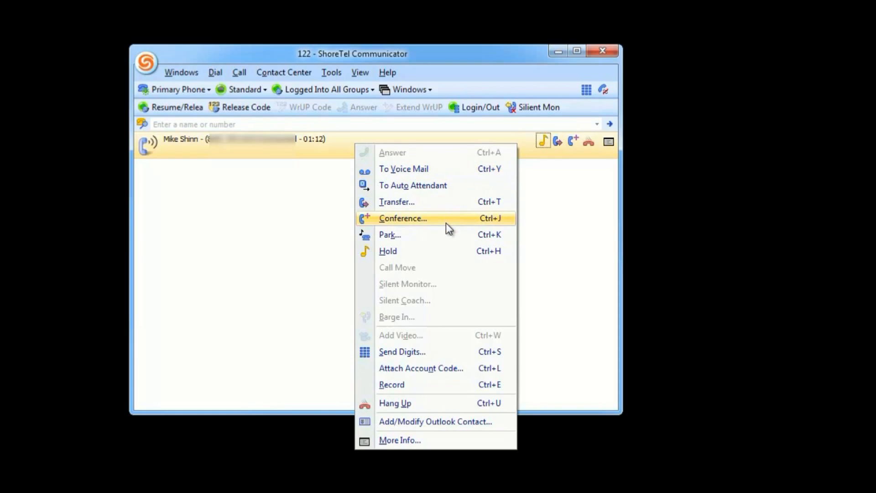
{"action": "mouse_move", "coordinate": [408, 202]}
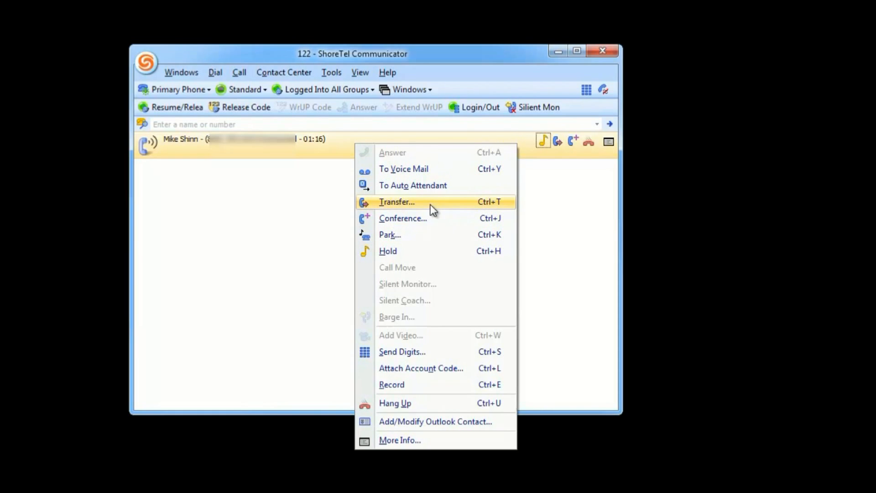
{"action": "left_click", "coordinate": [397, 202]}
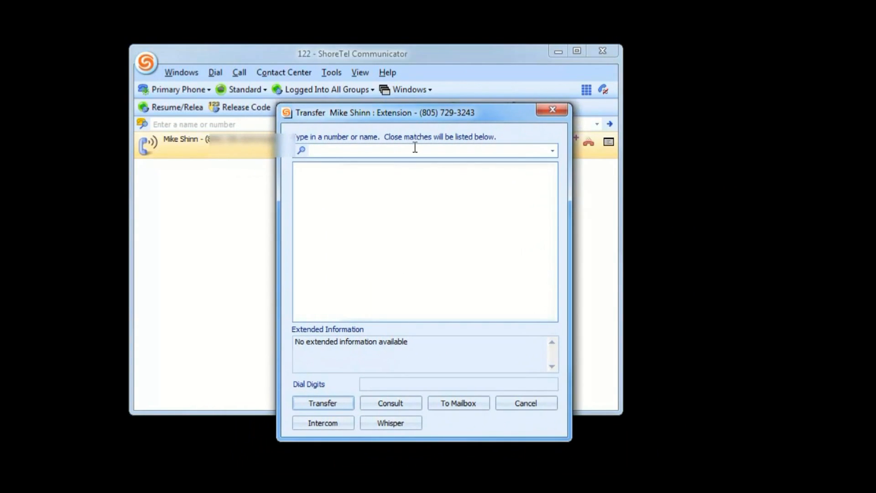
Step: Try destinations 'luke' and 'Jason', then transfer the caller to extension 153
{"action": "type", "text": "luke"}
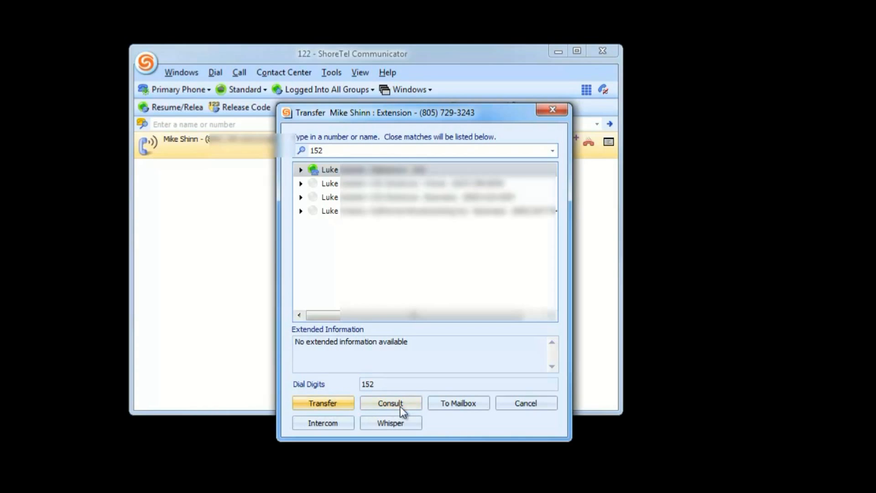
{"action": "left_click", "coordinate": [390, 403]}
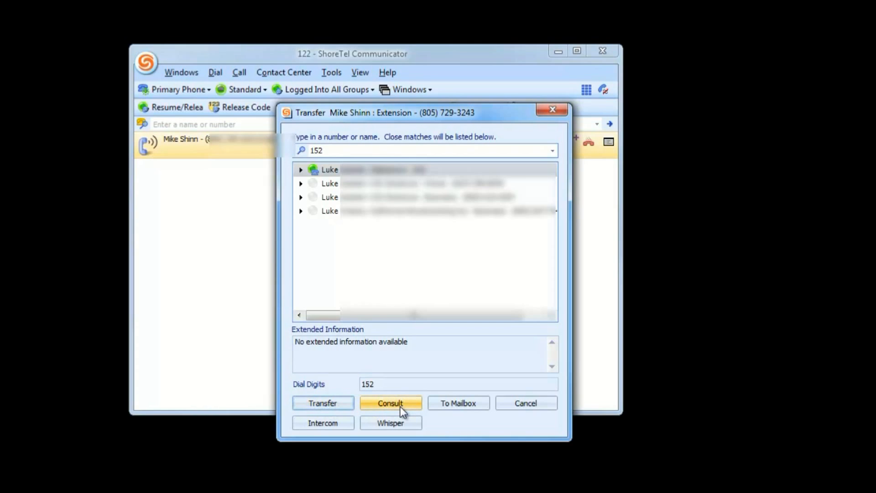
{"action": "type", "text": "j"}
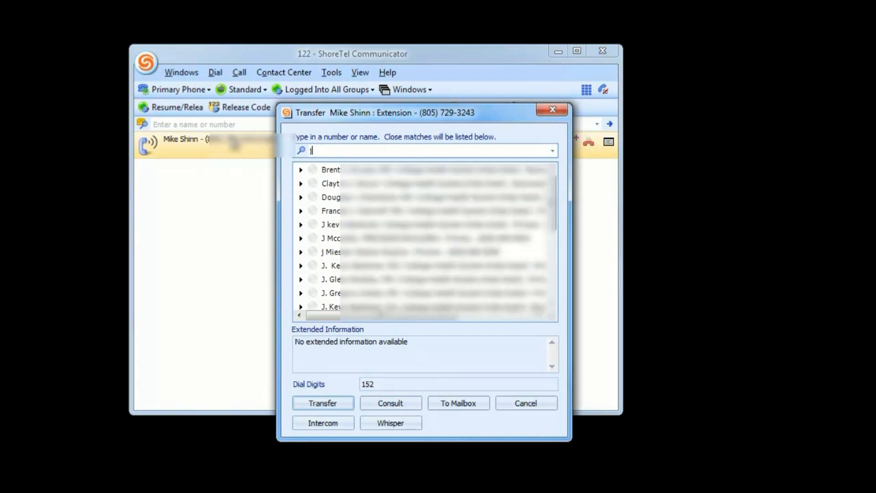
{"action": "type", "text": "ason"}
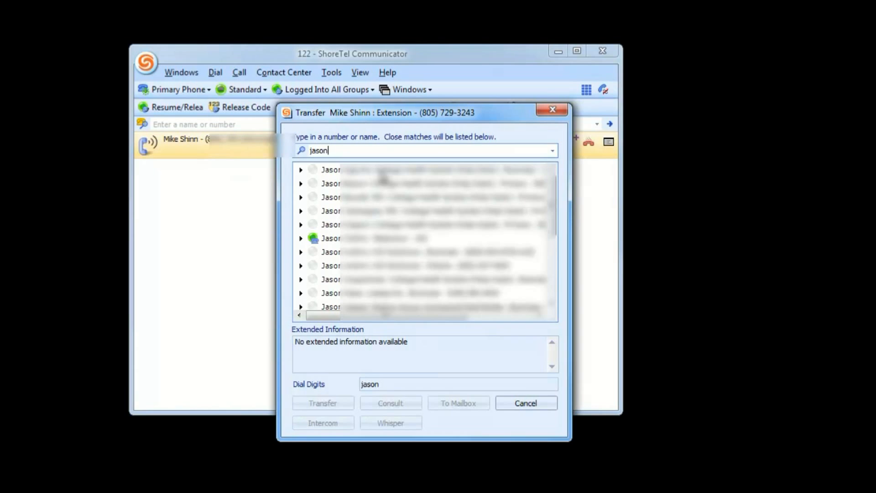
{"action": "type", "text": "153"}
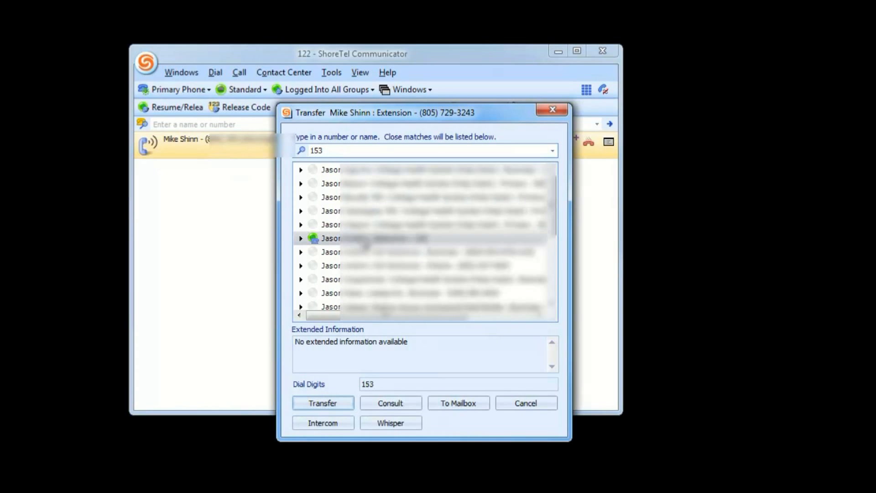
{"action": "left_click", "coordinate": [301, 238]}
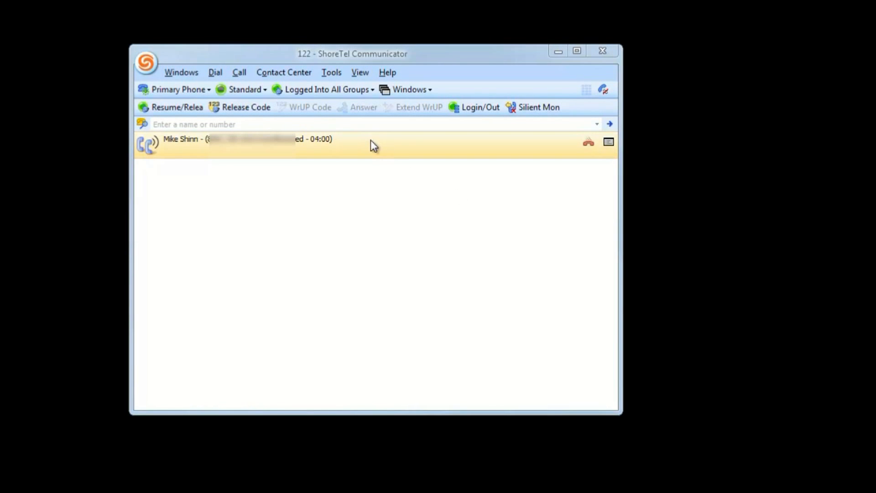
{"action": "right_click", "coordinate": [373, 146]}
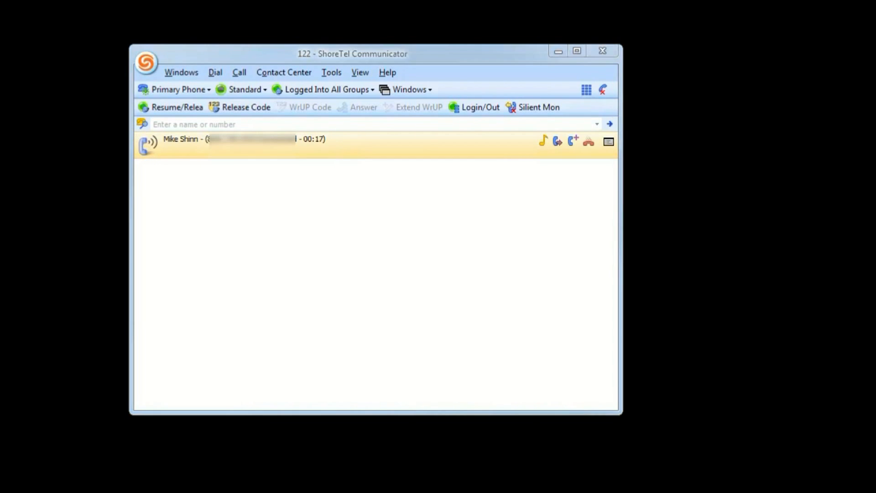
{"action": "mouse_move", "coordinate": [342, 165]}
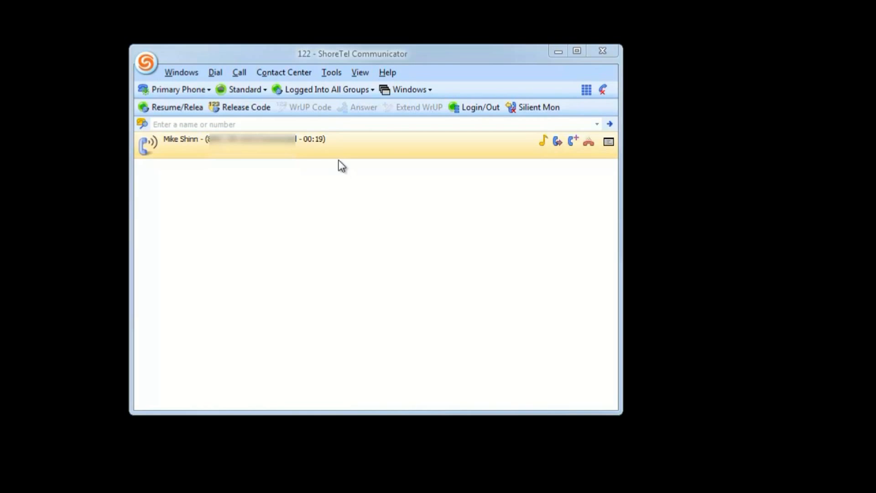
{"action": "mouse_move", "coordinate": [302, 166]}
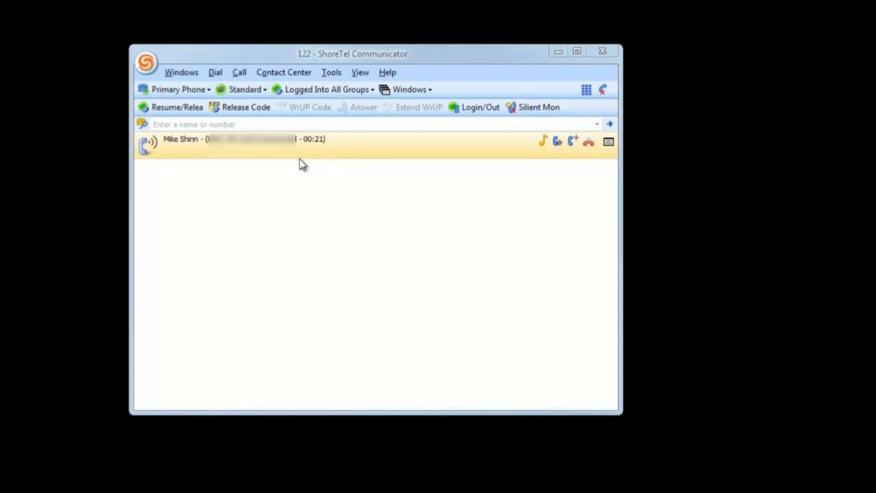
{"action": "mouse_move", "coordinate": [341, 147]}
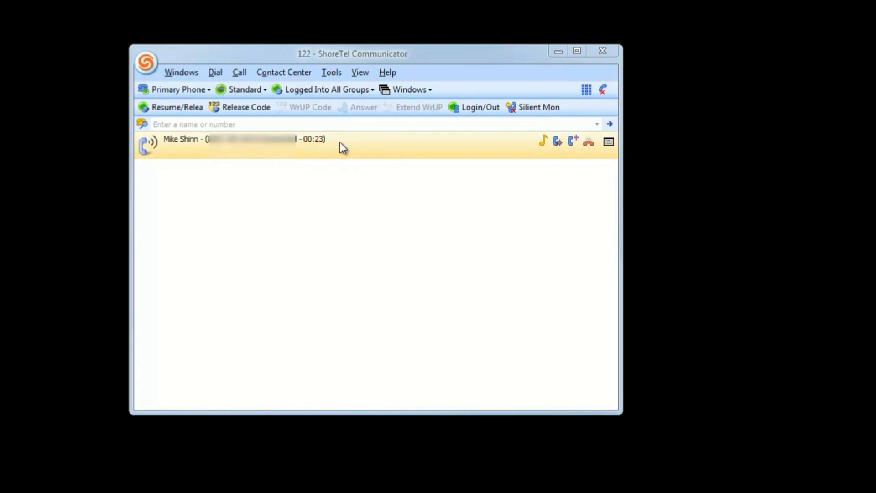
{"action": "right_click", "coordinate": [341, 142]}
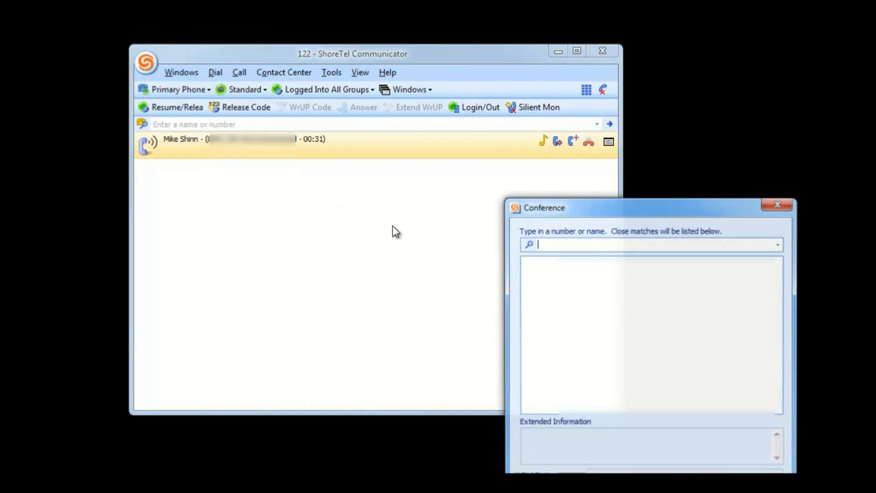
Step: Search for 'jason' and call extension 153 to join the conference
{"action": "type", "text": "jason"}
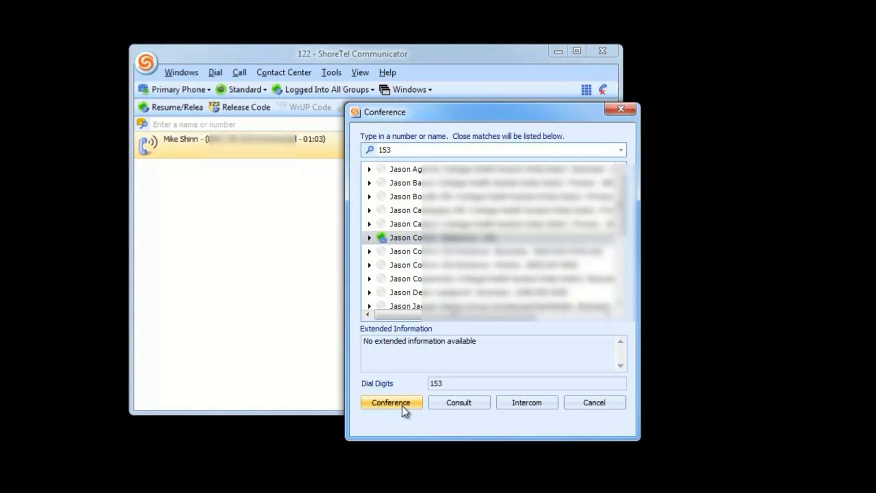
{"action": "left_click", "coordinate": [391, 403]}
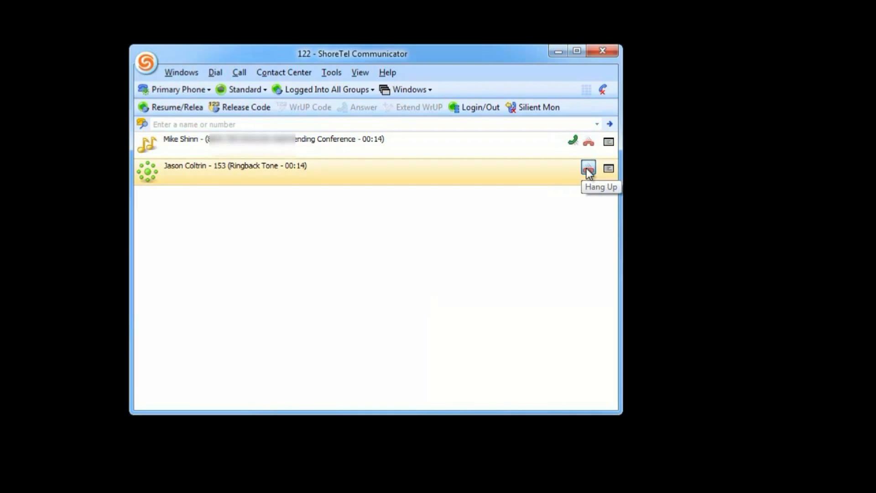
Step: Hang up the ringing call to Jason Coltrin at extension 153
{"action": "left_click", "coordinate": [588, 168]}
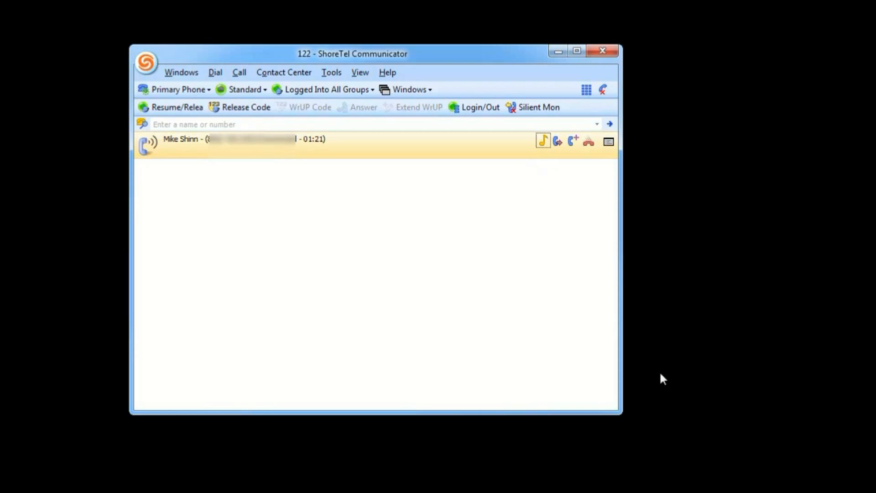
{"action": "mouse_move", "coordinate": [608, 174]}
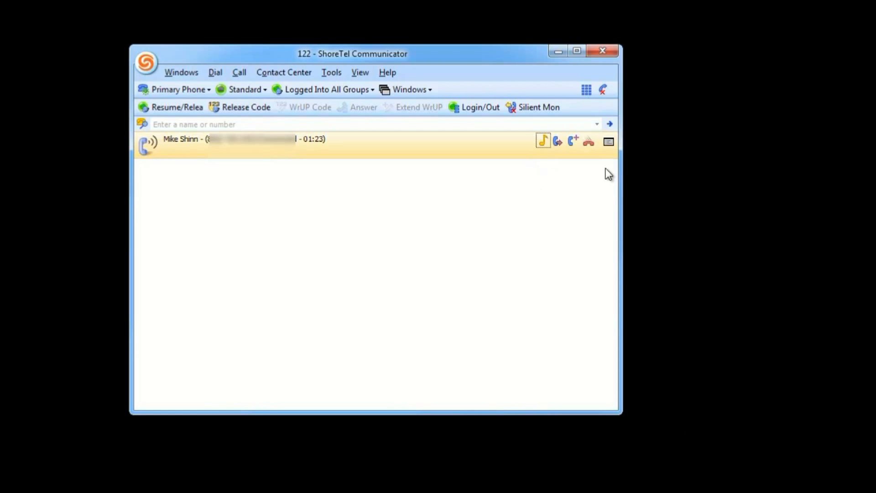
{"action": "mouse_move", "coordinate": [541, 332]}
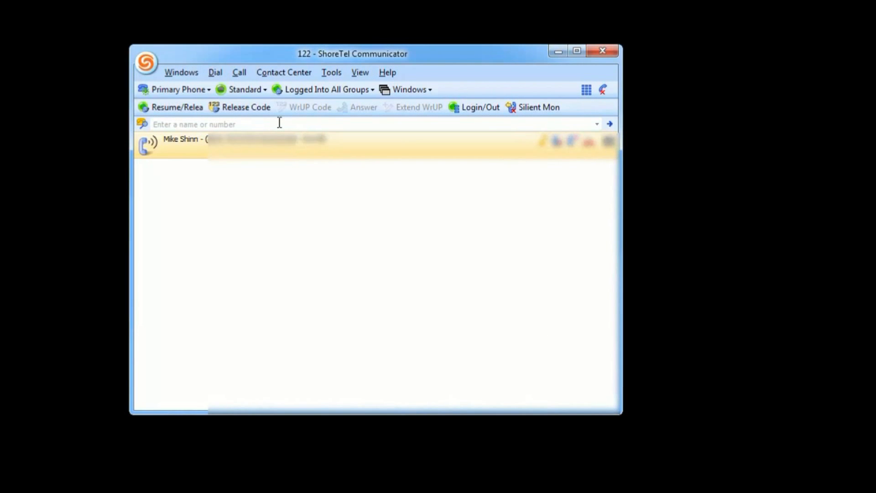
Step: Search contacts for jason, cra, richar and craig, then open the Voice Mail pane
{"action": "type", "text": "jason"}
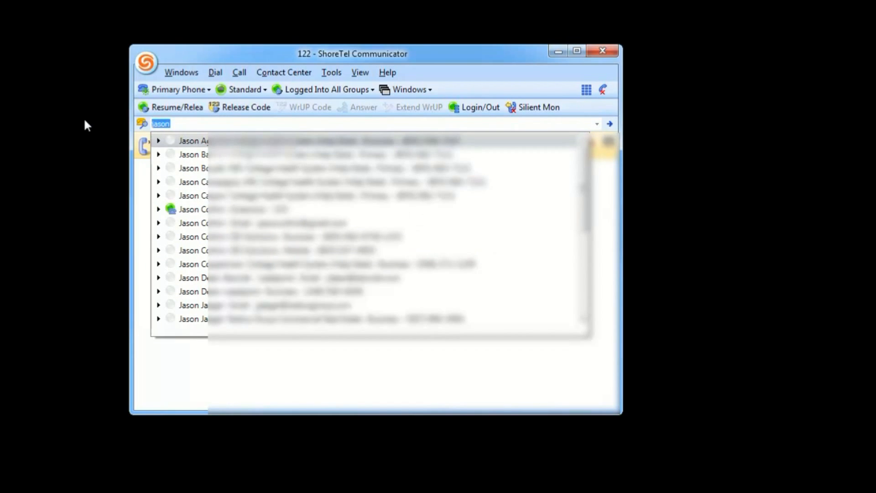
{"action": "type", "text": "cra"}
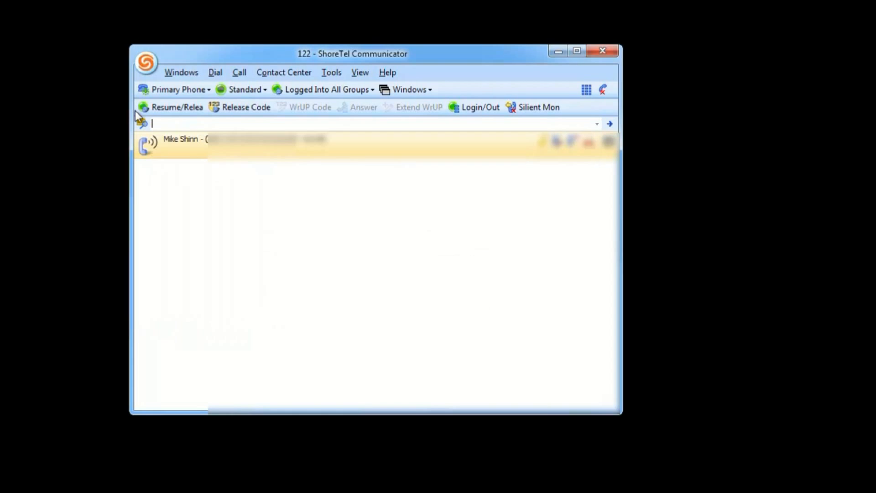
{"action": "type", "text": "richar"}
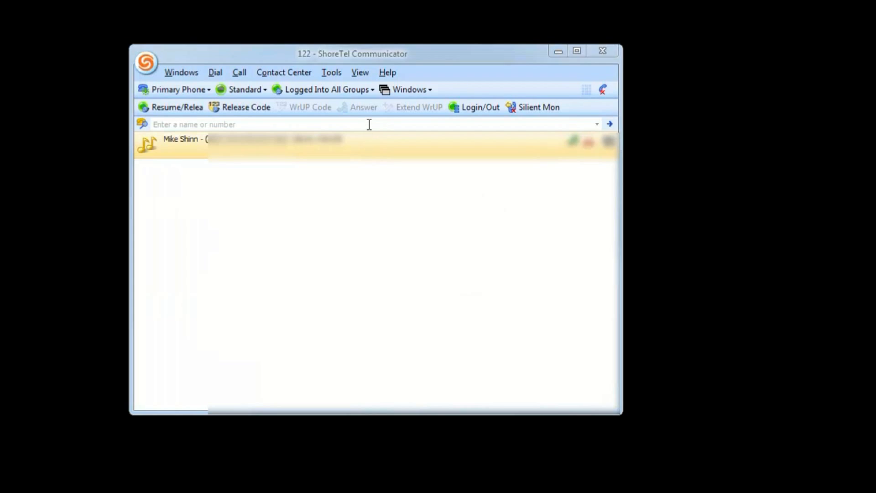
{"action": "type", "text": "craig"}
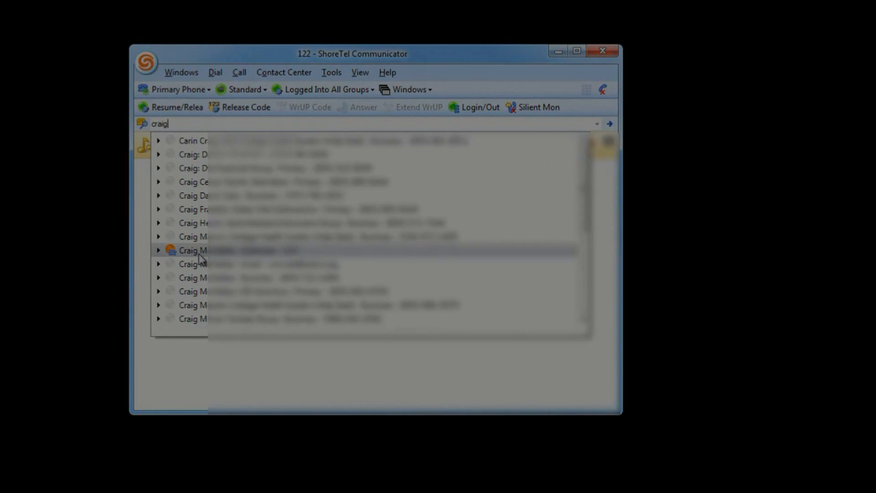
{"action": "left_click", "coordinate": [145, 62]}
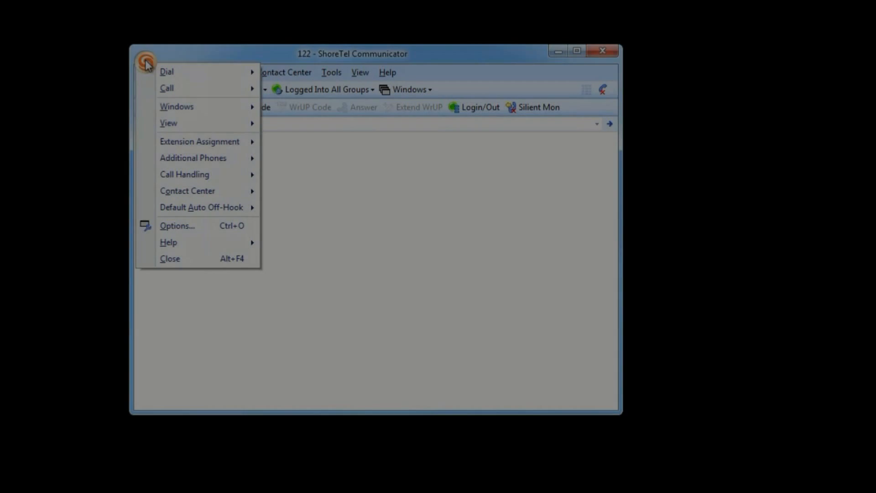
{"action": "mouse_move", "coordinate": [176, 106]}
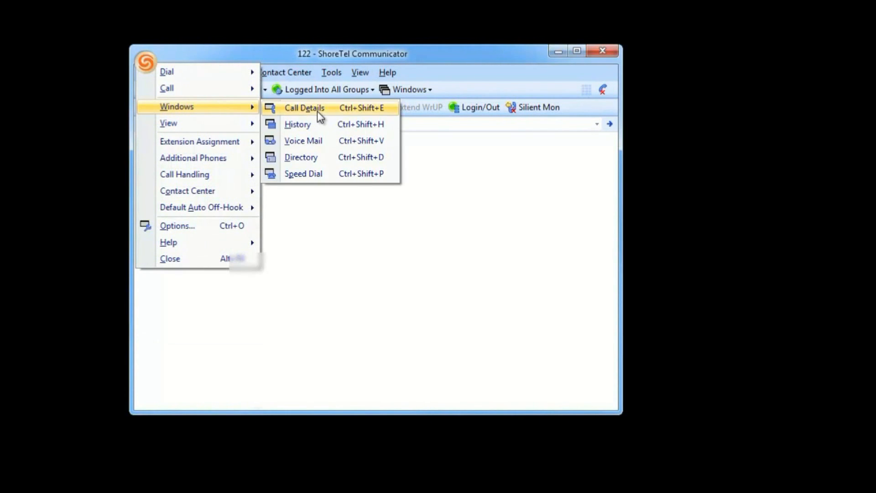
{"action": "mouse_move", "coordinate": [303, 140]}
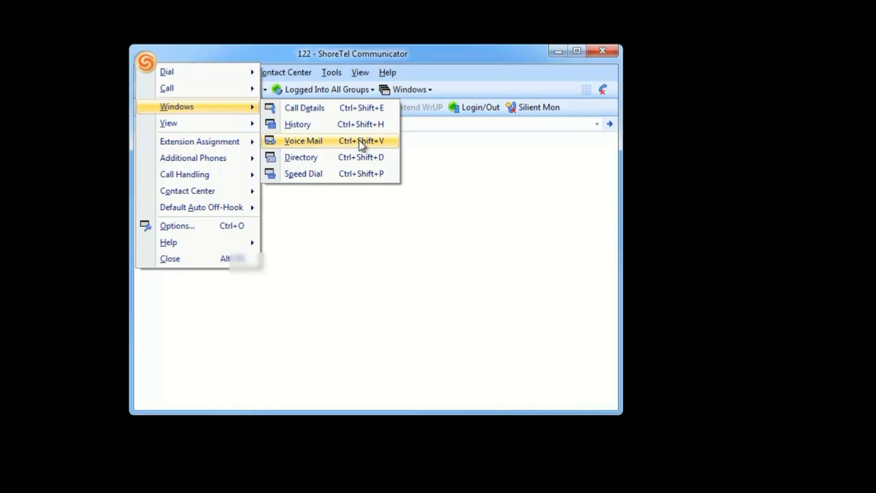
{"action": "left_click", "coordinate": [304, 140]}
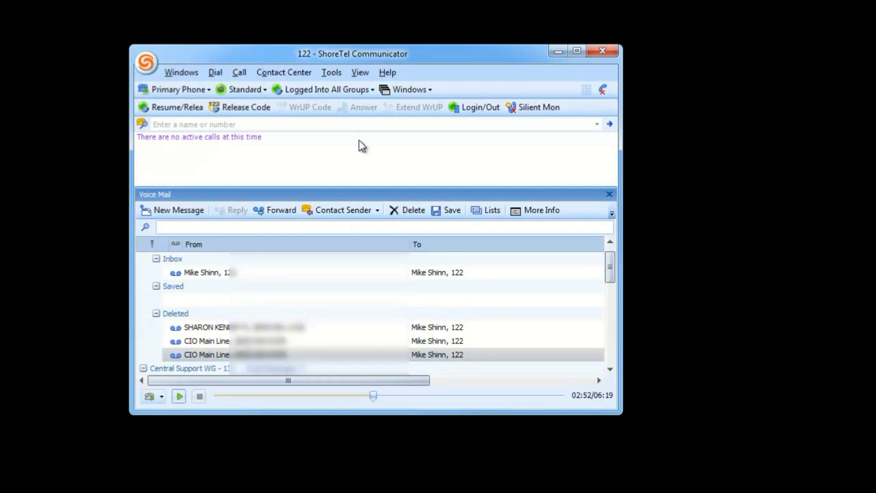
{"action": "mouse_move", "coordinate": [444, 349]}
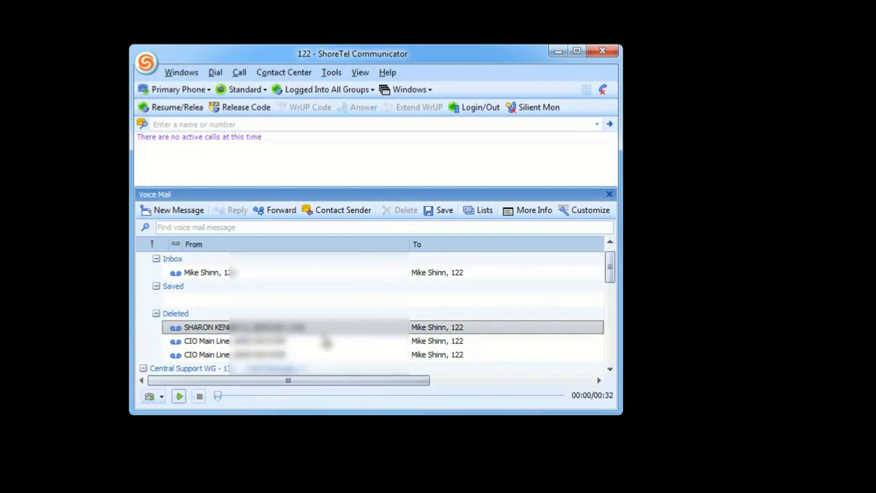
{"action": "left_click", "coordinate": [156, 313]}
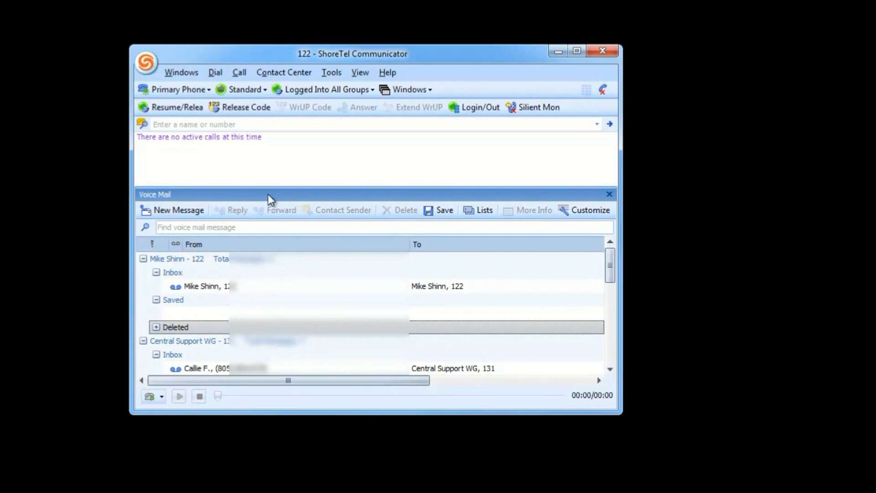
{"action": "mouse_move", "coordinate": [302, 307]}
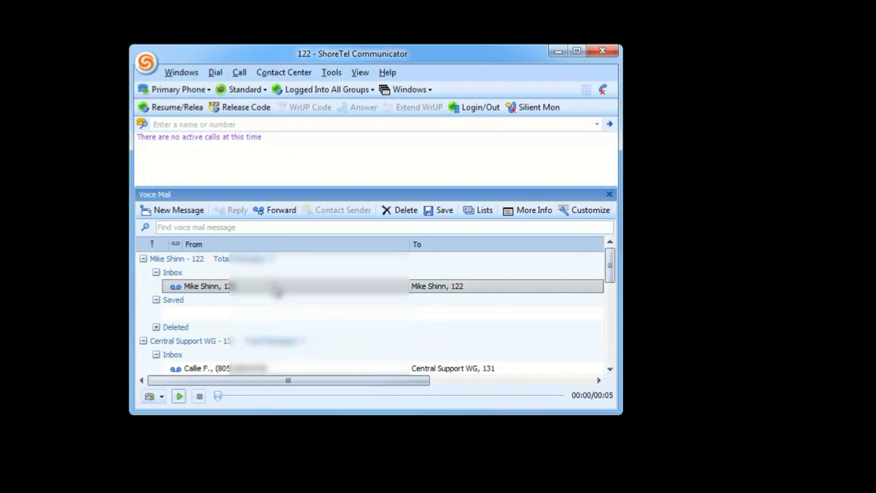
{"action": "mouse_move", "coordinate": [583, 336]}
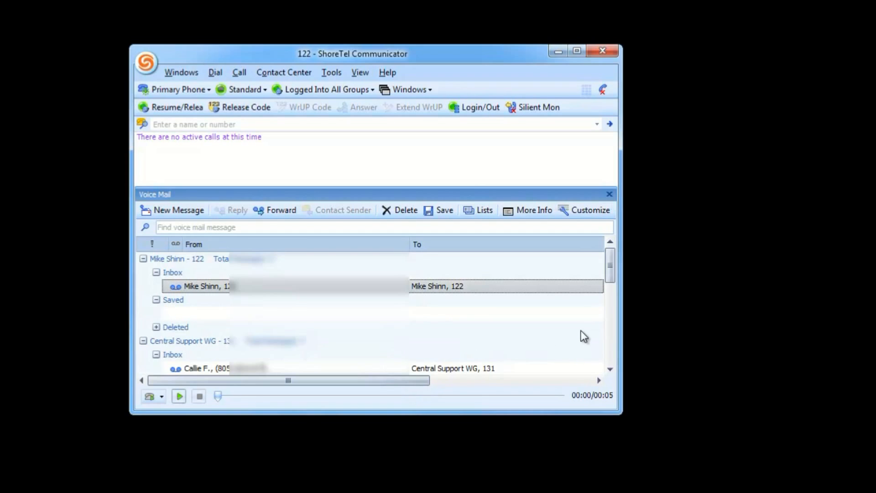
{"action": "left_click", "coordinate": [156, 327]}
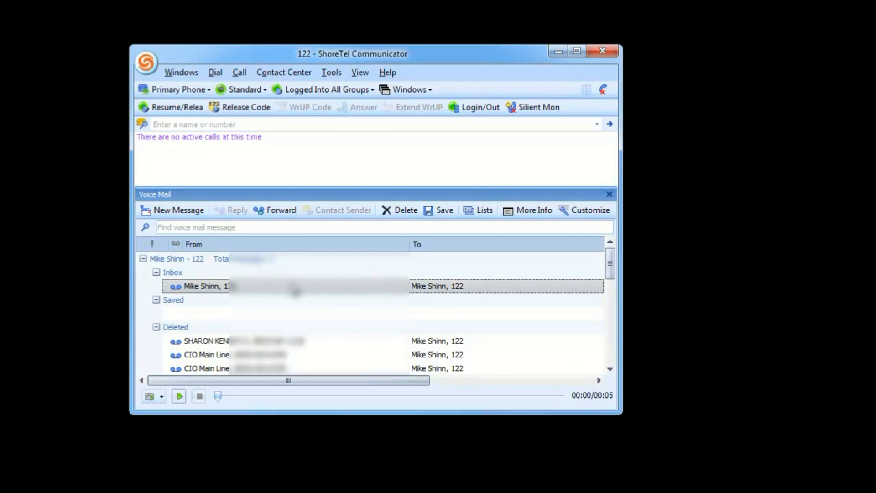
{"action": "mouse_move", "coordinate": [488, 290]}
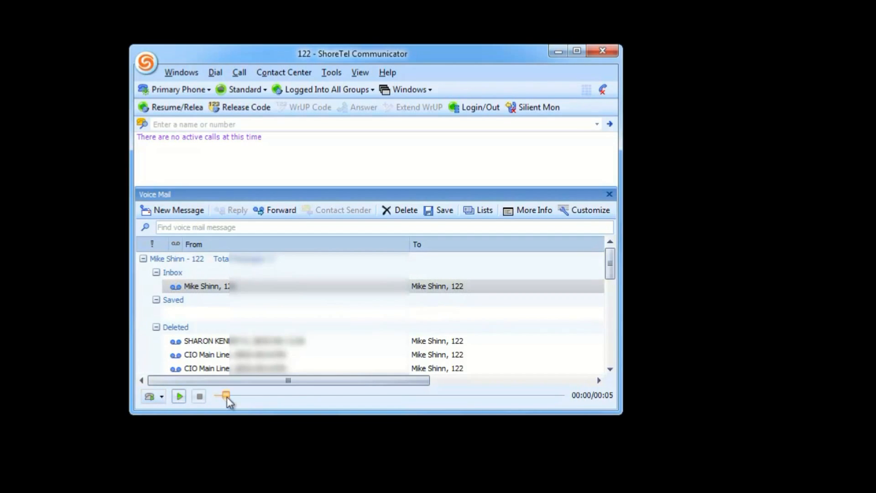
{"action": "left_click_drag", "start_coordinate": [227, 395], "coordinate": [477, 395]}
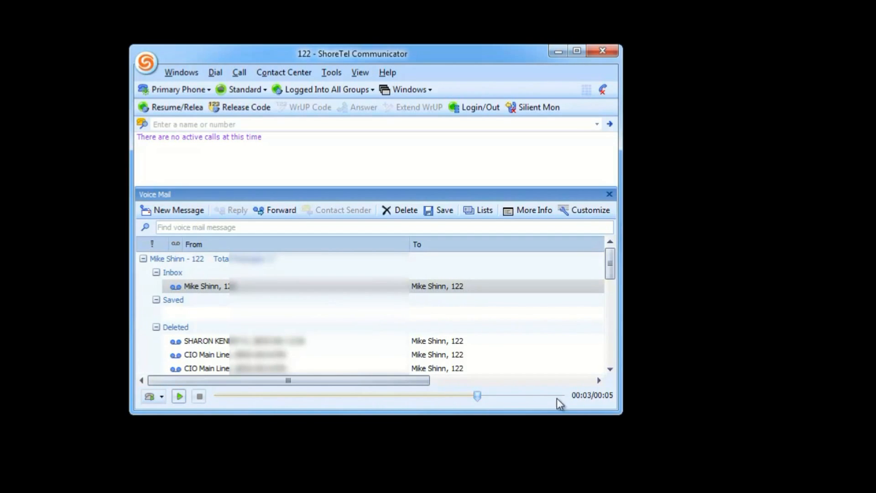
{"action": "mouse_move", "coordinate": [477, 396]}
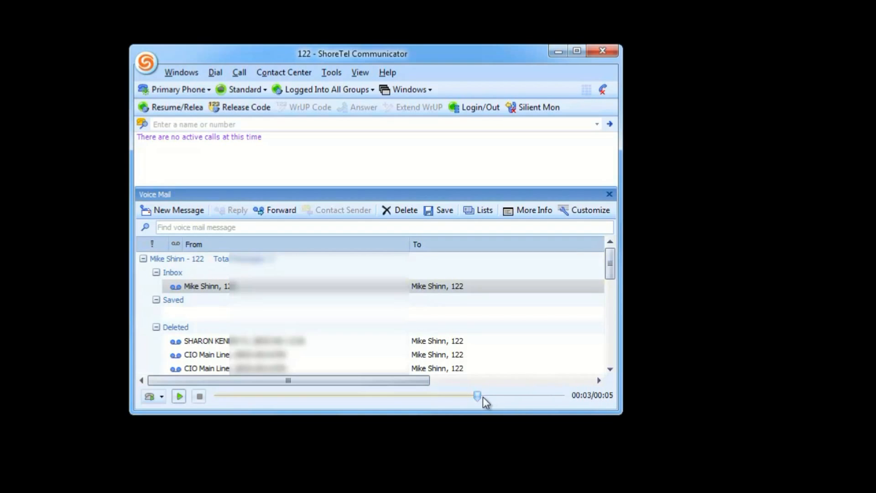
{"action": "left_click_drag", "start_coordinate": [478, 395], "coordinate": [294, 395]}
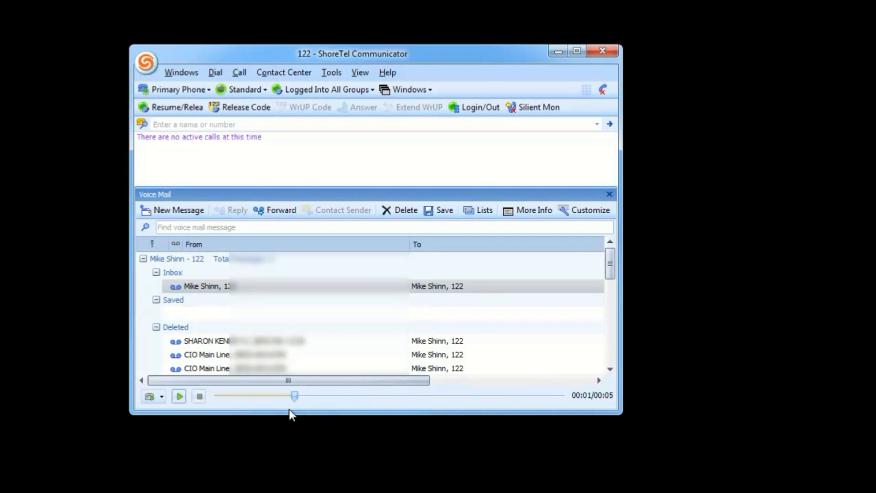
{"action": "left_click_drag", "start_coordinate": [294, 395], "coordinate": [244, 395]}
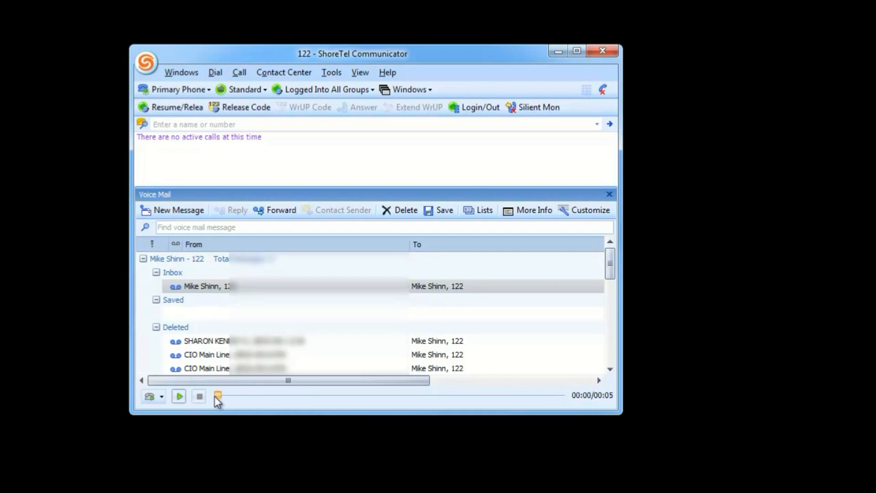
{"action": "left_click", "coordinate": [224, 286]}
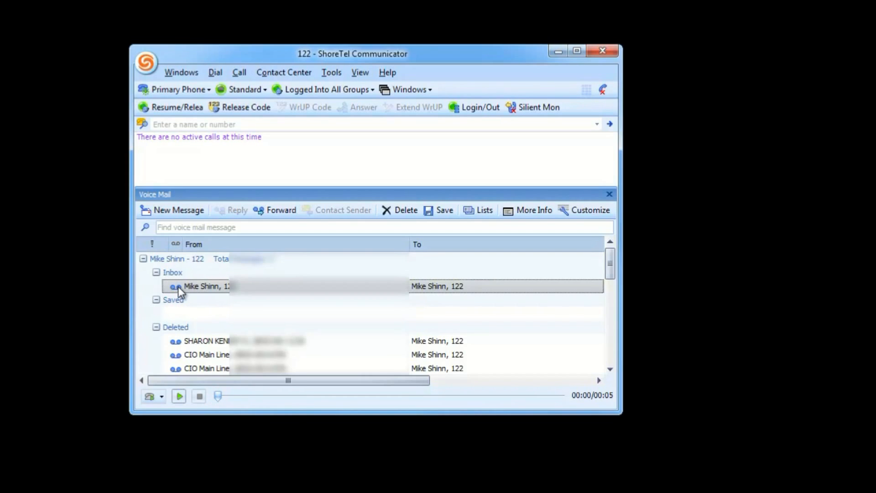
{"action": "left_click", "coordinate": [178, 395]}
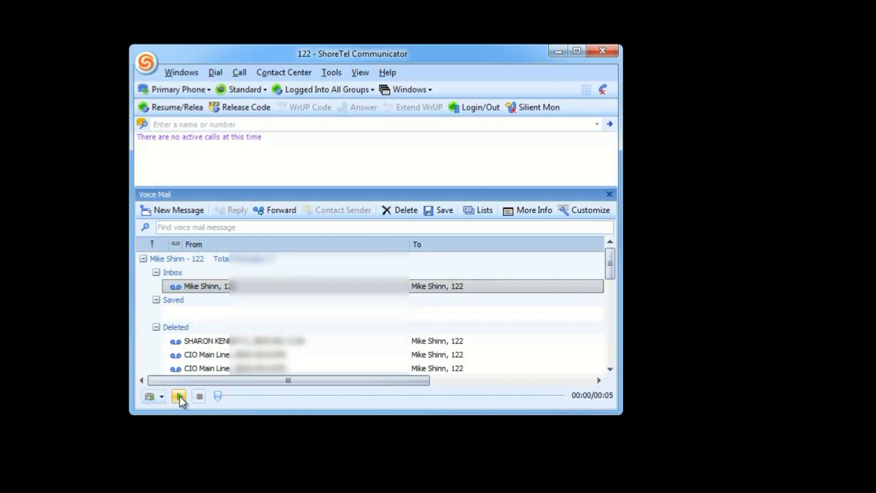
{"action": "mouse_move", "coordinate": [179, 396]}
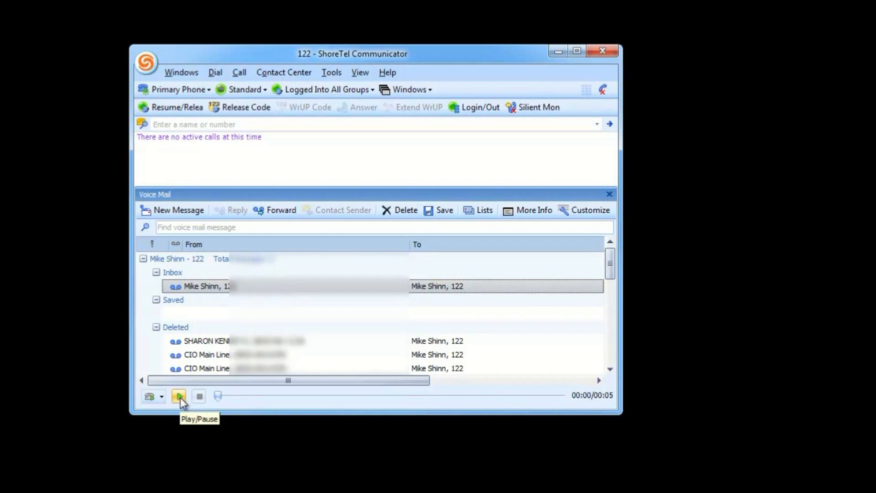
Step: Play the inbox voicemail and rewind it to the start
{"action": "left_click", "coordinate": [178, 395]}
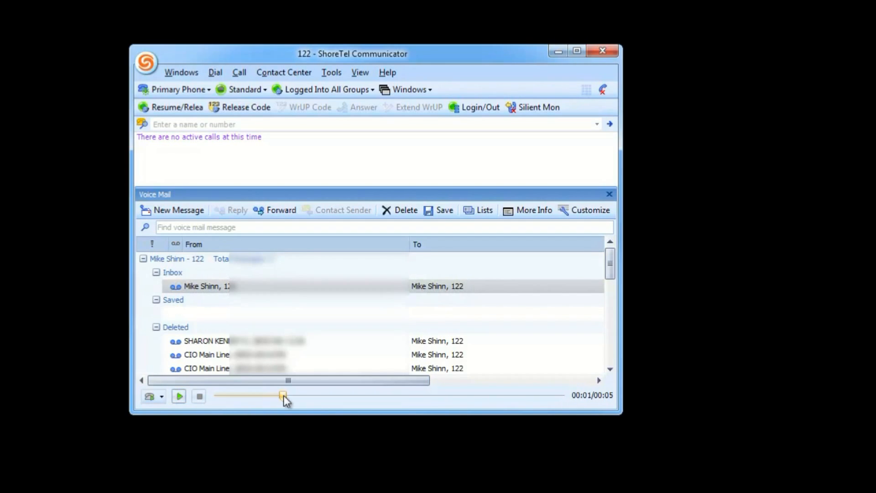
{"action": "left_click_drag", "start_coordinate": [282, 395], "coordinate": [234, 395]}
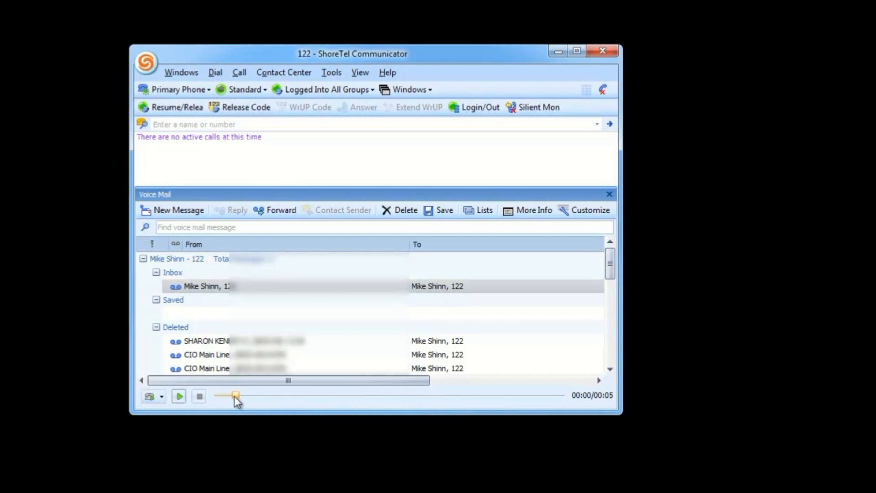
Step: Export the inbox voicemail as a WAV file and stop playback
{"action": "right_click", "coordinate": [212, 286]}
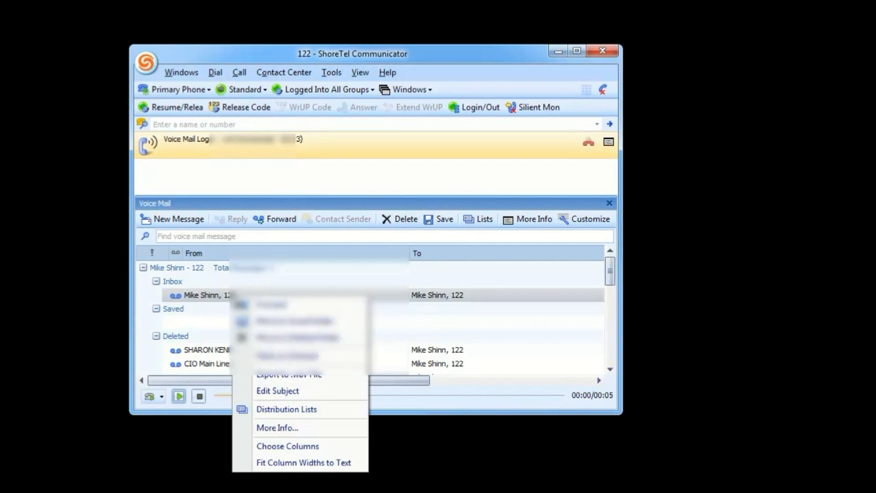
{"action": "mouse_move", "coordinate": [282, 374]}
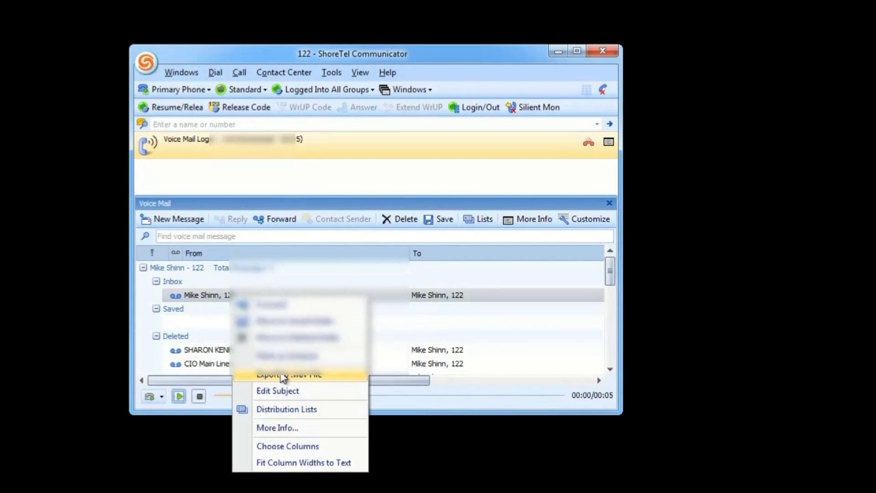
{"action": "left_click", "coordinate": [289, 375]}
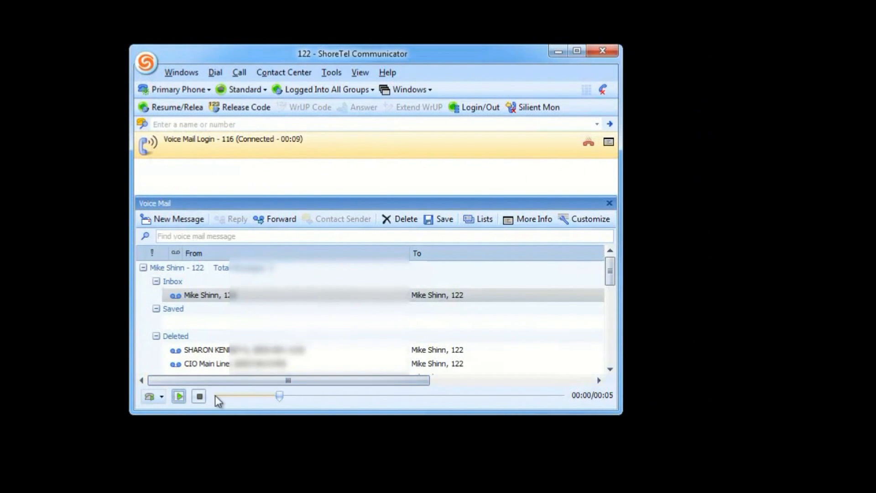
{"action": "left_click", "coordinate": [609, 202]}
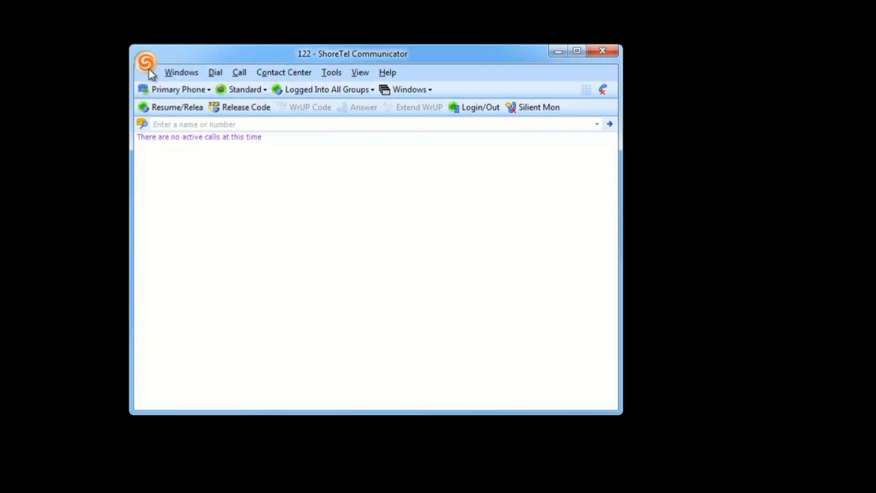
Step: Change call handling from Standard to In a Meeting via the ShoreTel logo menu
{"action": "left_click", "coordinate": [145, 61]}
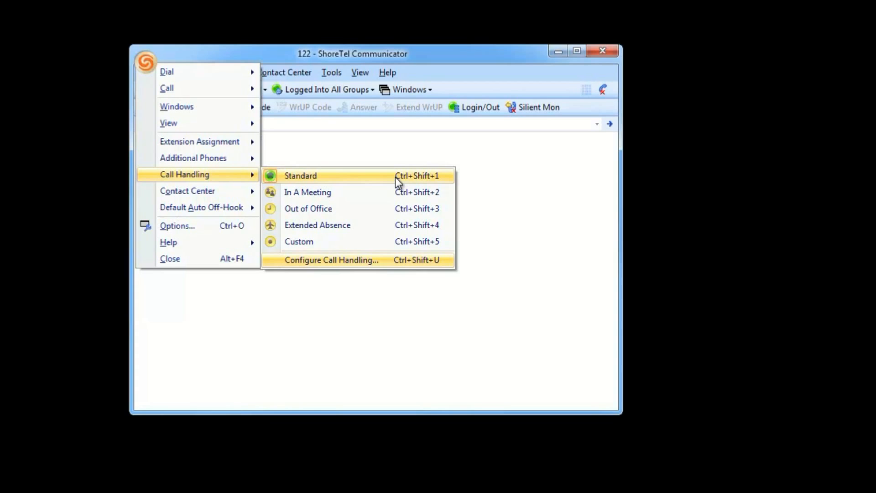
{"action": "mouse_move", "coordinate": [278, 178]}
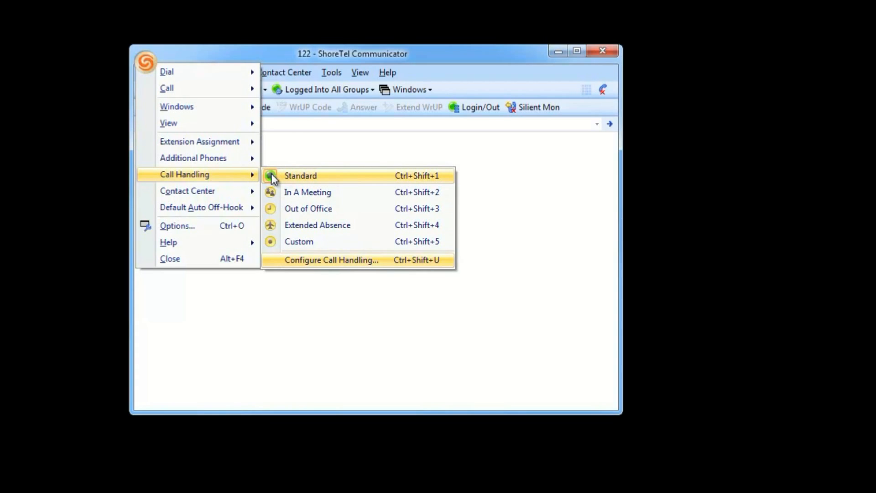
{"action": "mouse_move", "coordinate": [307, 192]}
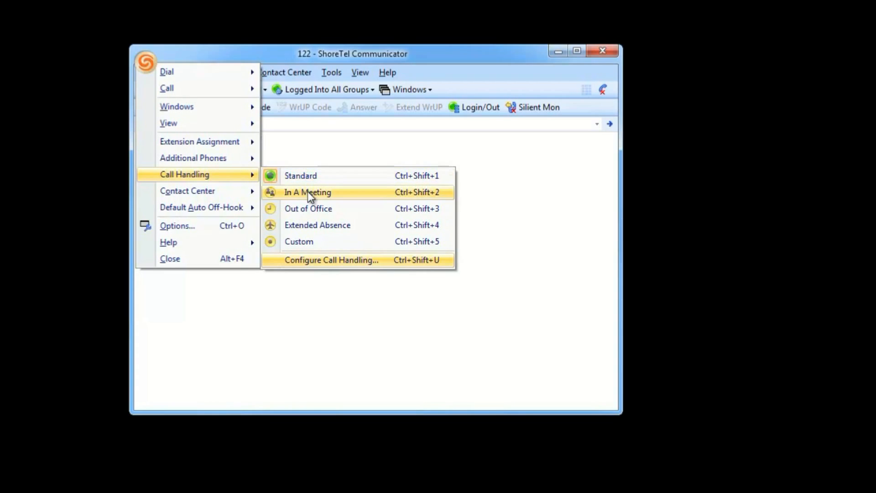
{"action": "mouse_move", "coordinate": [307, 242]}
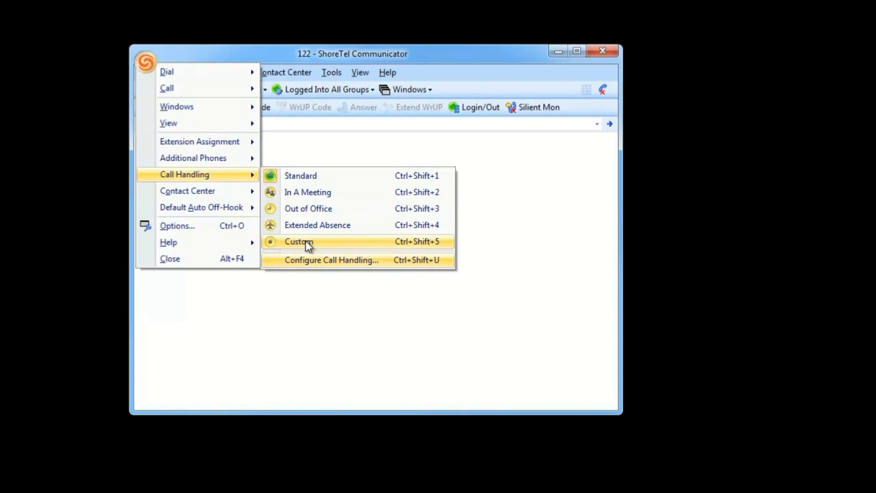
{"action": "mouse_move", "coordinate": [329, 256]}
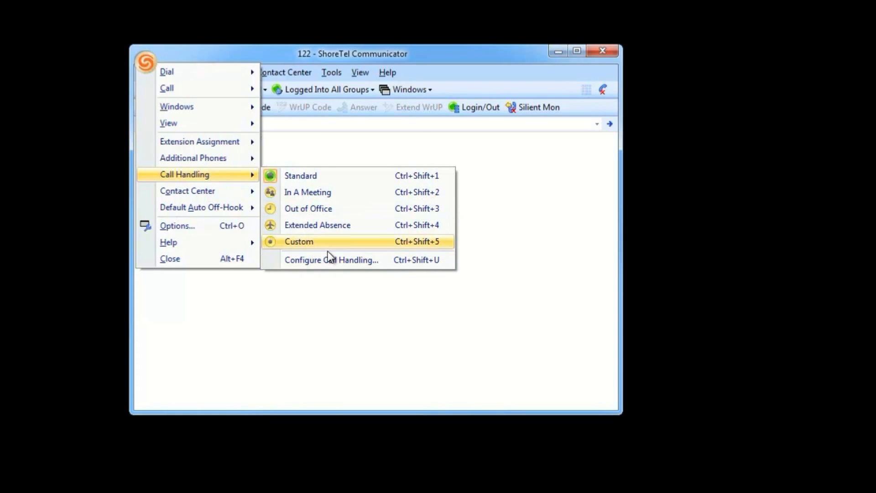
{"action": "mouse_move", "coordinate": [307, 192]}
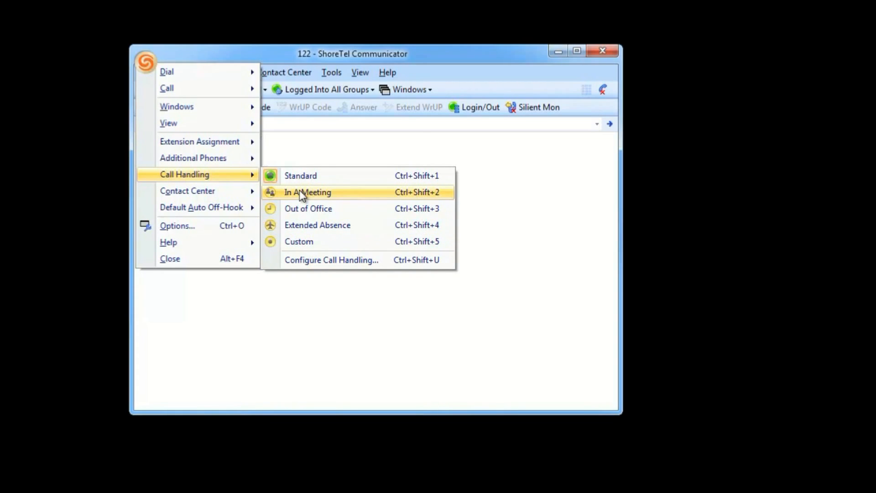
{"action": "left_click", "coordinate": [307, 192]}
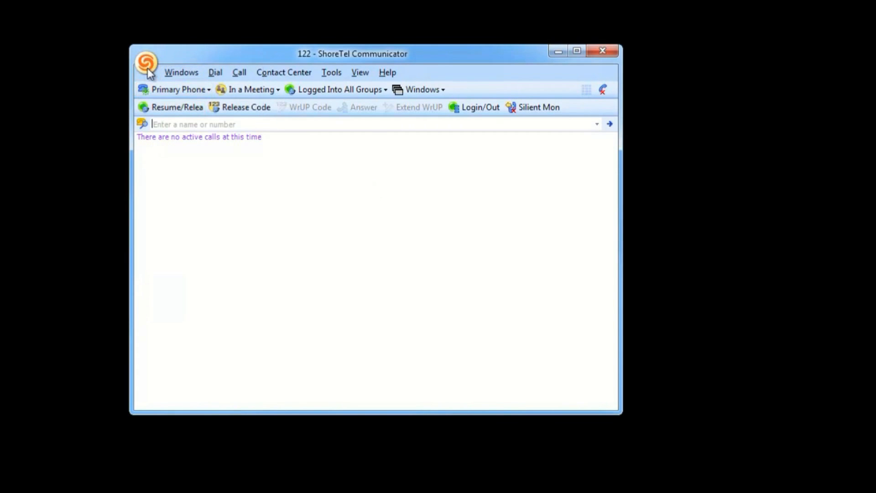
Step: Restore Standard call handling and open Options and Preferences on its settings
{"action": "left_click", "coordinate": [146, 61]}
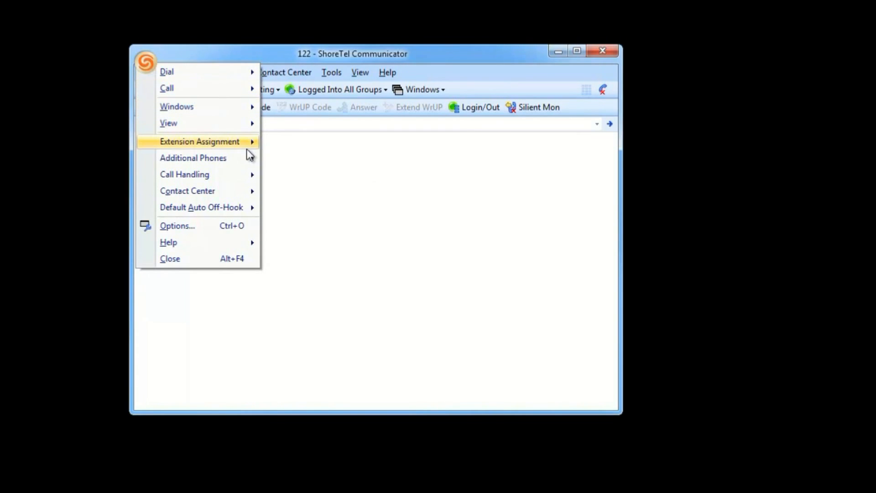
{"action": "mouse_move", "coordinate": [193, 157]}
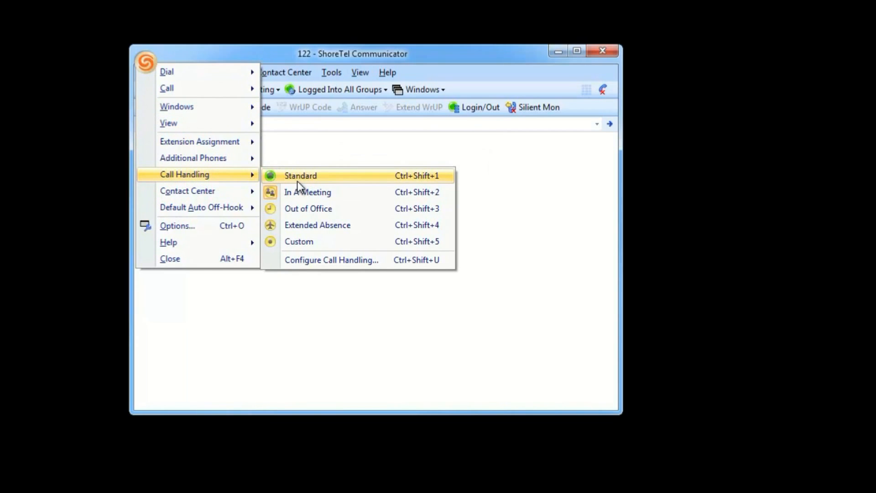
{"action": "mouse_move", "coordinate": [199, 141]}
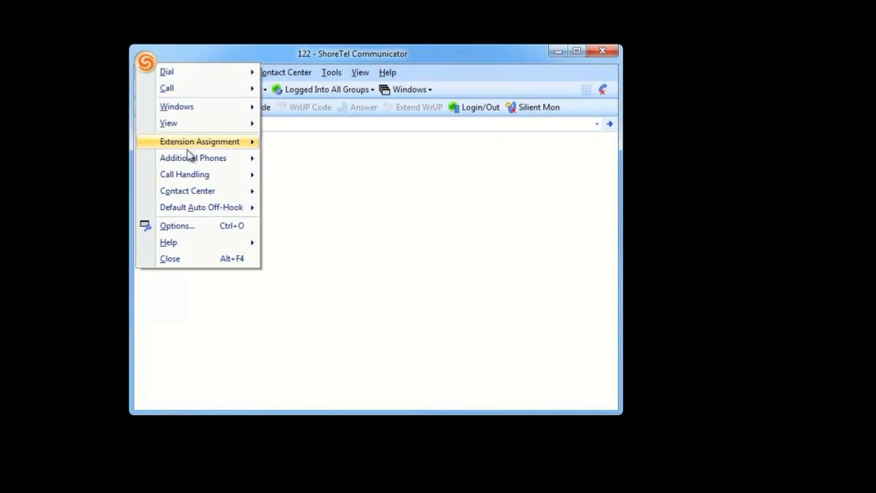
{"action": "mouse_move", "coordinate": [184, 175]}
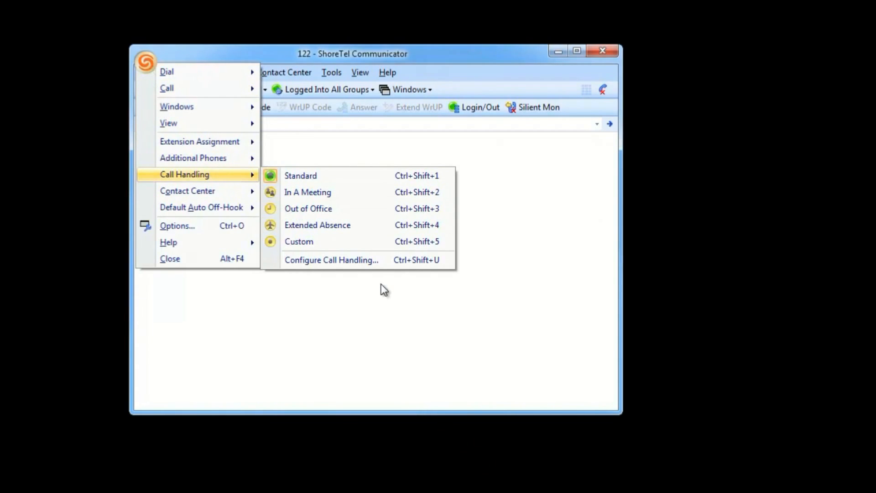
{"action": "mouse_move", "coordinate": [404, 290]}
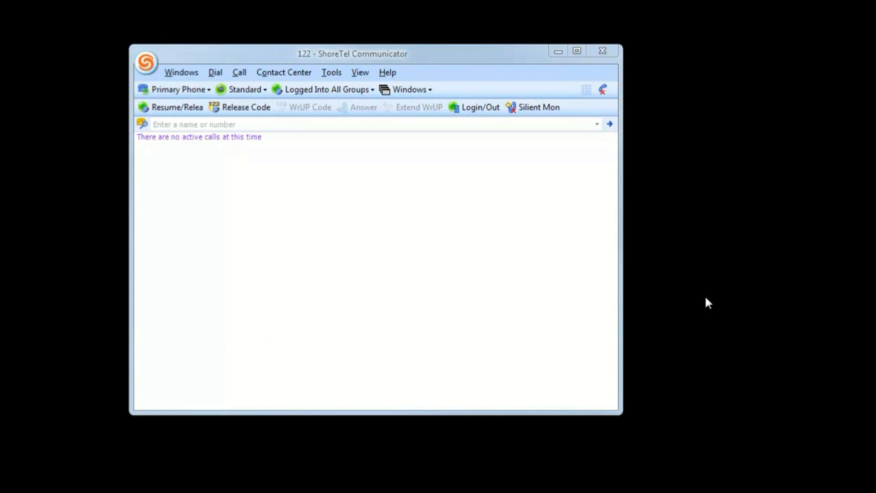
{"action": "mouse_move", "coordinate": [704, 303]}
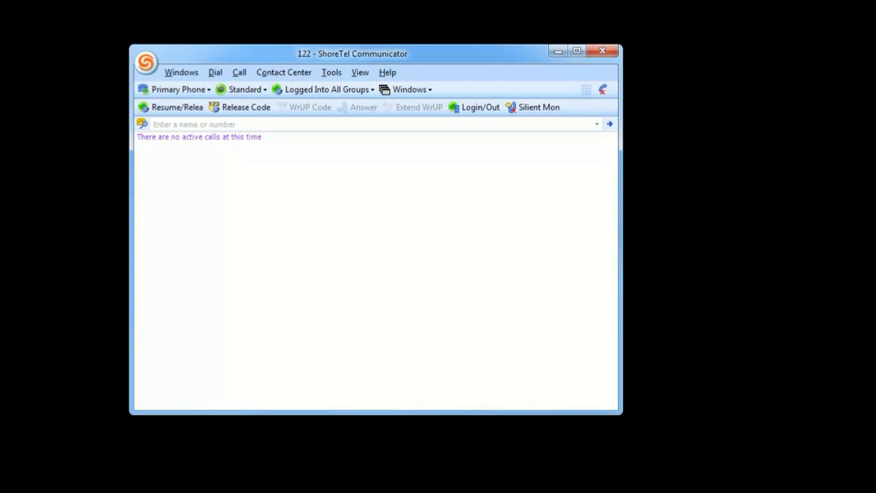
{"action": "mouse_move", "coordinate": [215, 142]}
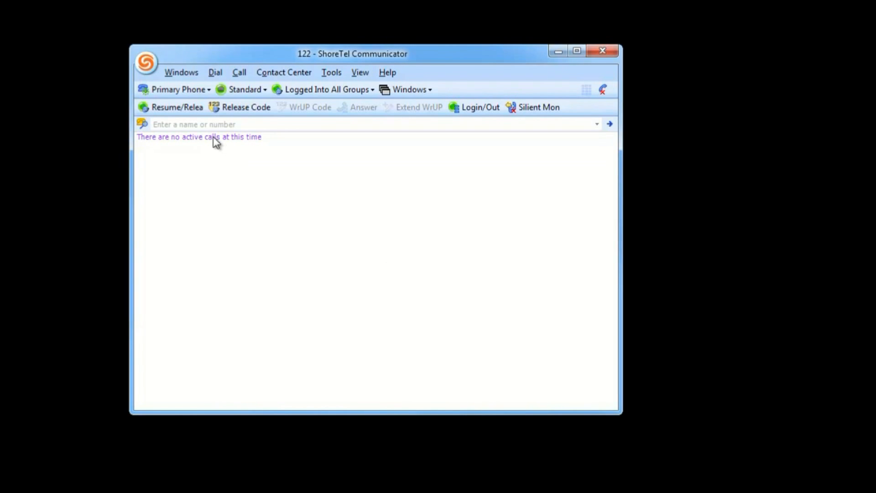
{"action": "left_click", "coordinate": [146, 62]}
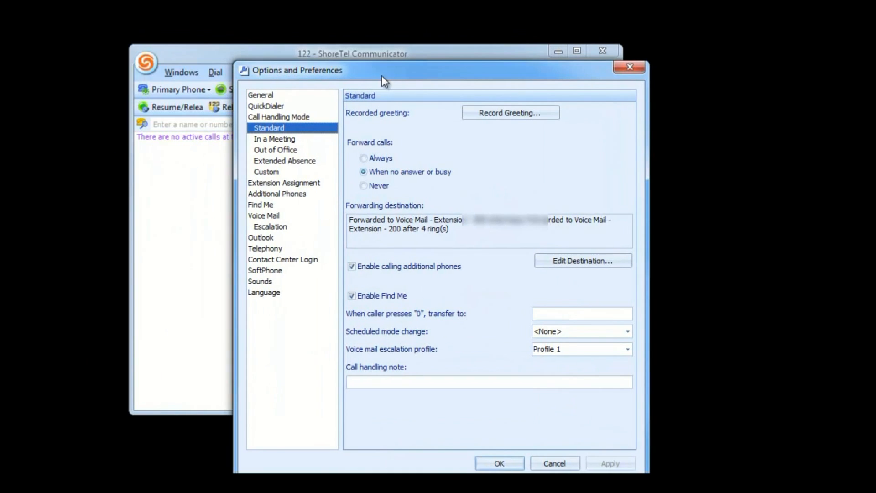
{"action": "left_click", "coordinate": [275, 150]}
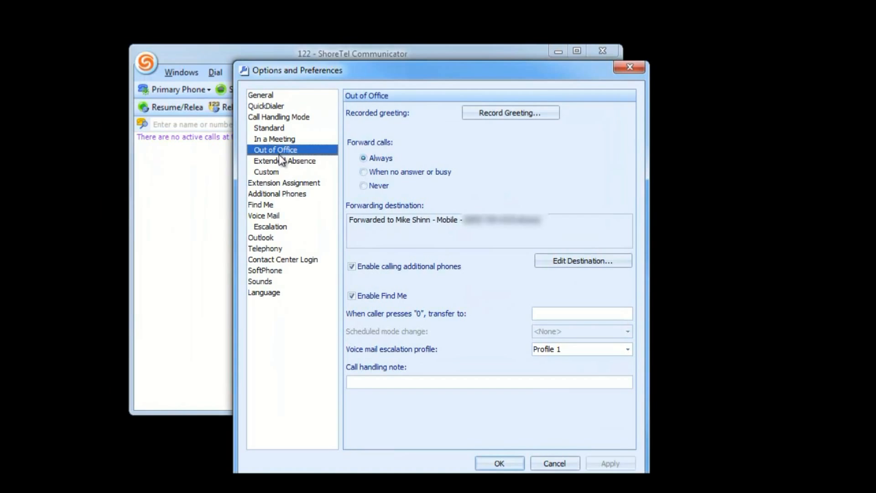
{"action": "left_click", "coordinate": [269, 128]}
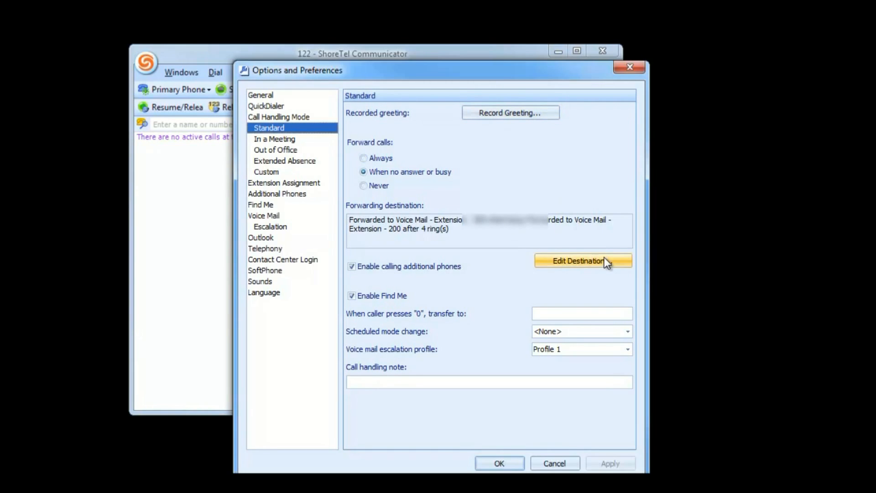
{"action": "mouse_move", "coordinate": [590, 266]}
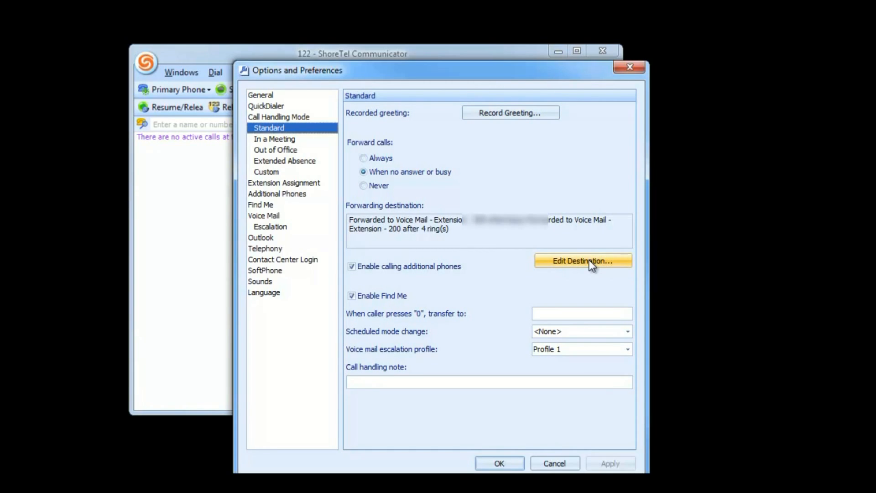
{"action": "mouse_move", "coordinate": [586, 319]}
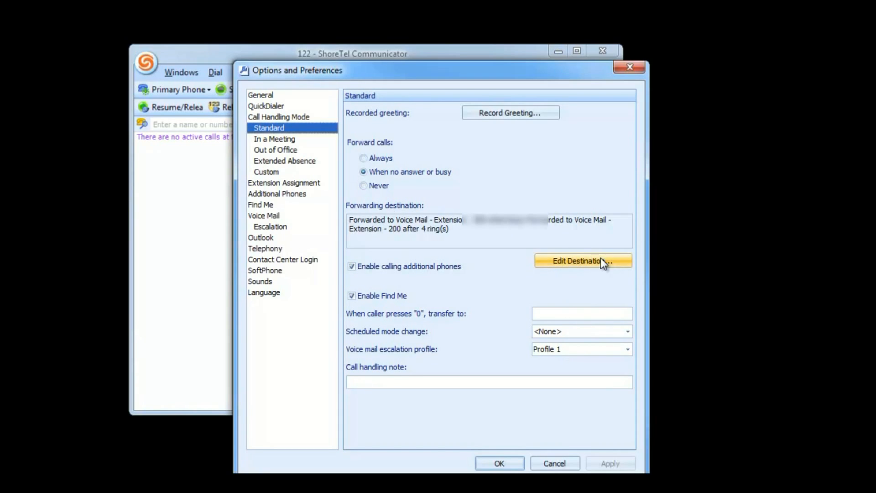
{"action": "mouse_move", "coordinate": [290, 144]}
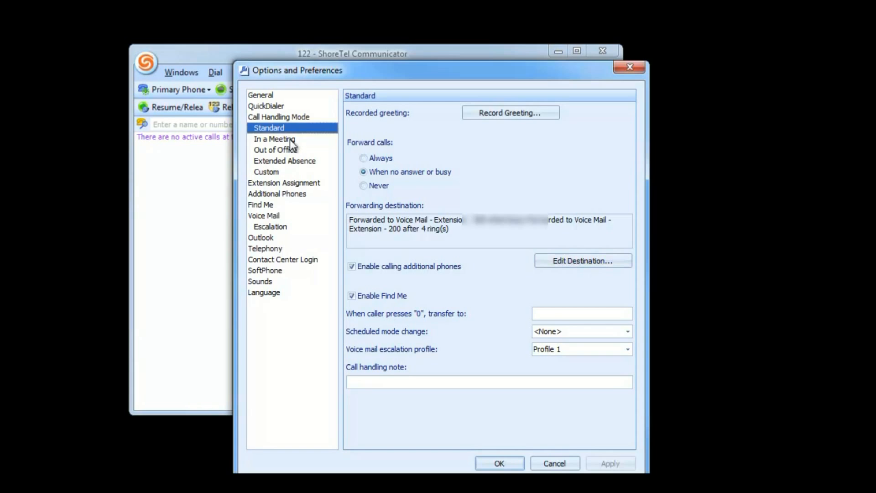
{"action": "mouse_move", "coordinate": [291, 133]}
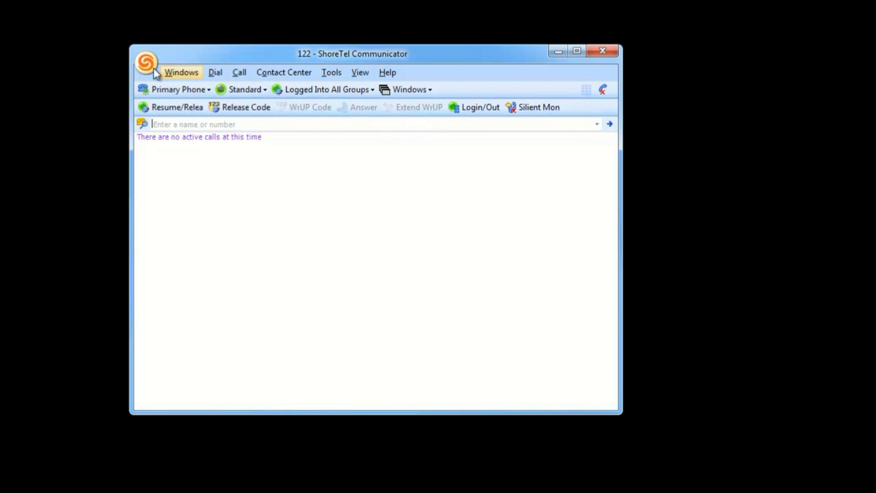
{"action": "left_click", "coordinate": [146, 62]}
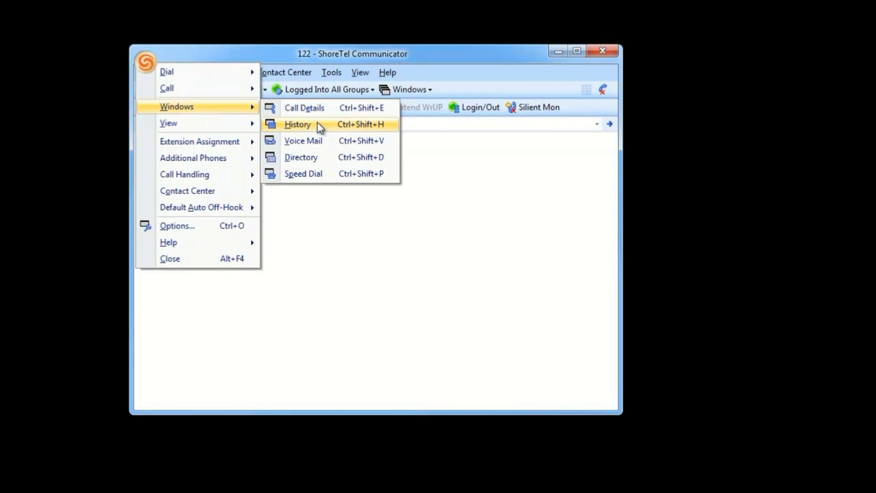
{"action": "left_click", "coordinate": [297, 124]}
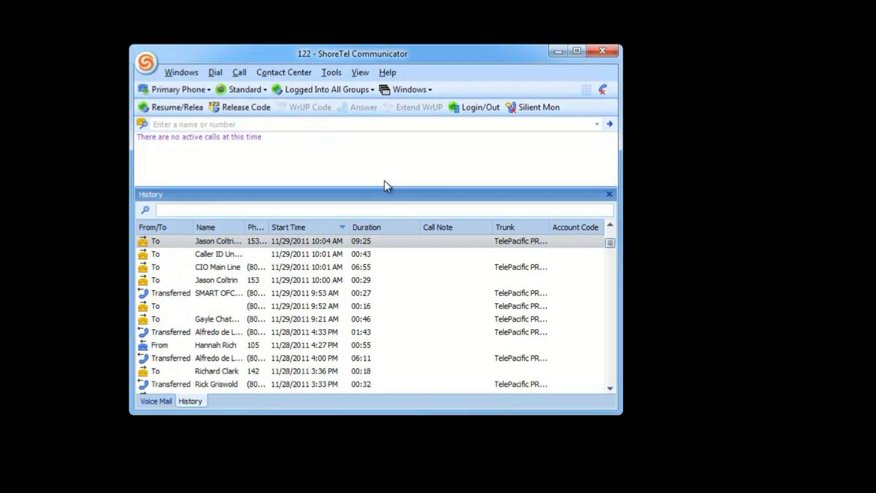
{"action": "mouse_move", "coordinate": [551, 296]}
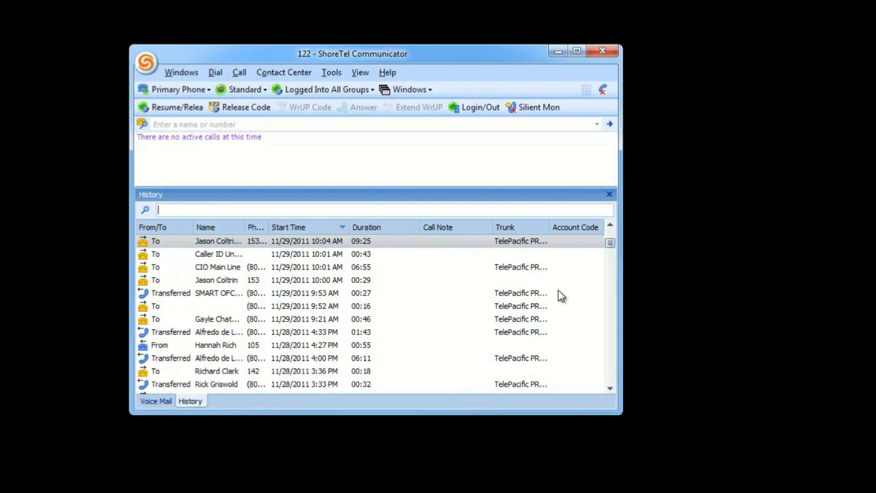
{"action": "mouse_move", "coordinate": [313, 337]}
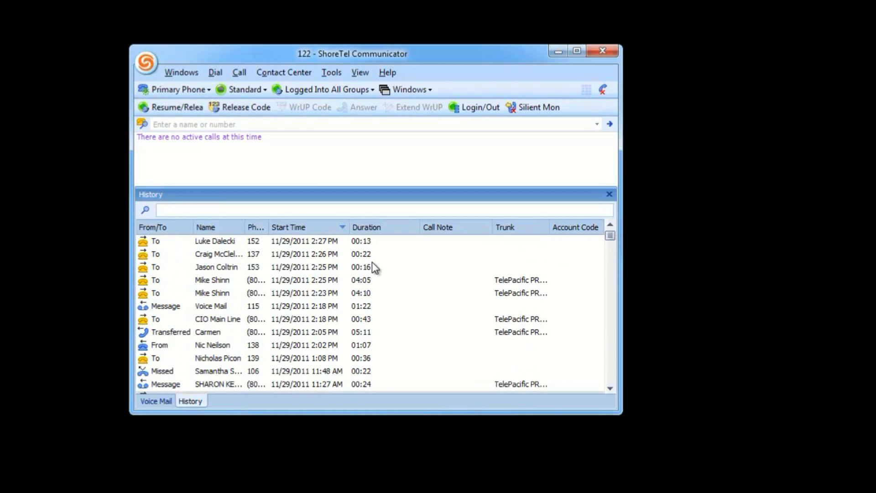
{"action": "mouse_move", "coordinate": [318, 373]}
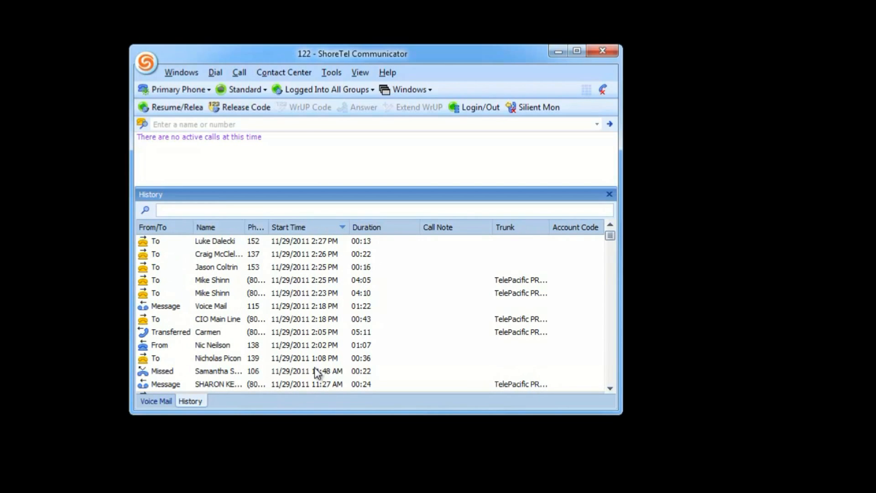
{"action": "mouse_move", "coordinate": [274, 350]}
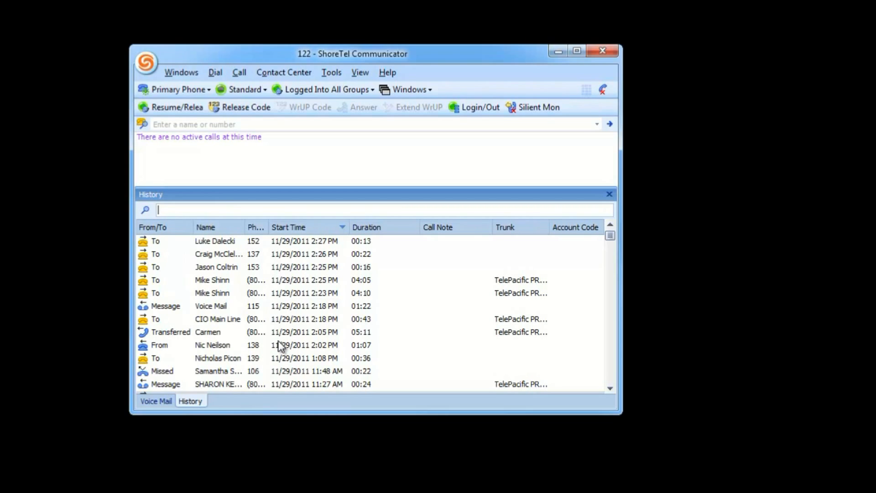
{"action": "mouse_move", "coordinate": [281, 343]}
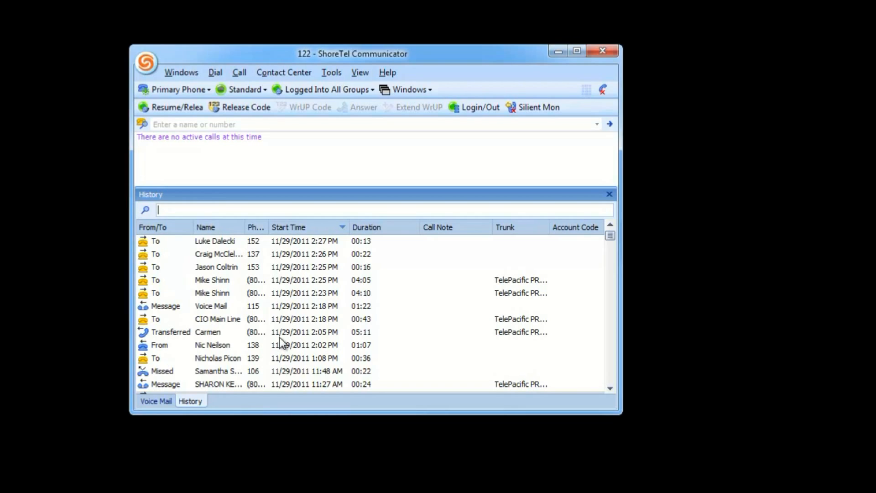
{"action": "mouse_move", "coordinate": [468, 363]}
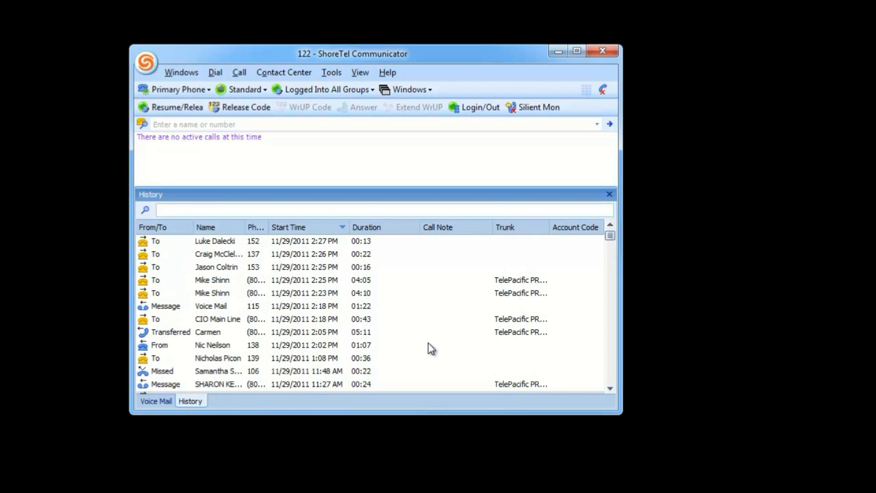
{"action": "left_click", "coordinate": [381, 210]}
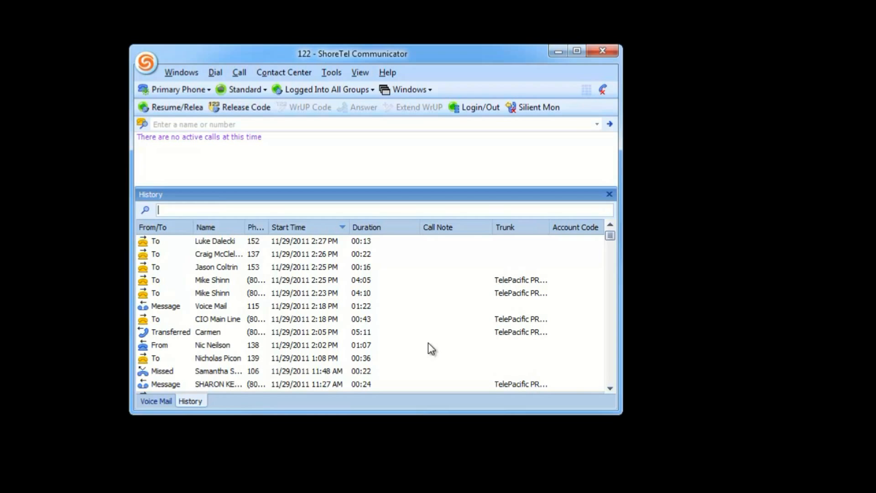